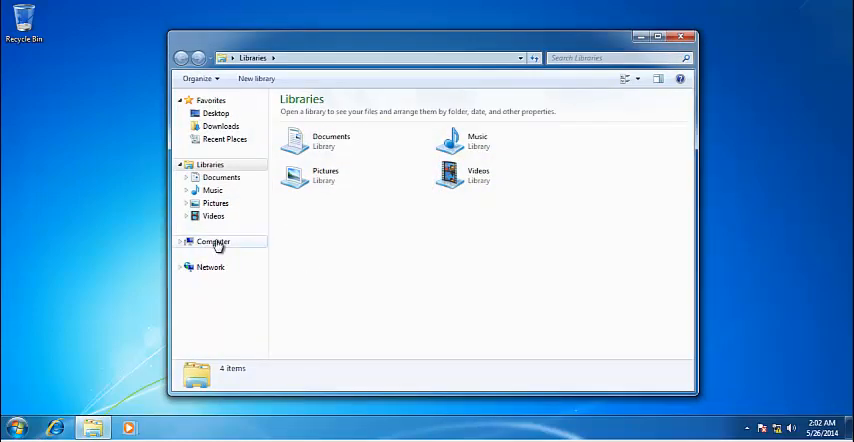
Step: Browse to the VMware.Workstation.9.0.1 folder on Local Disk (C:) and select the installer
click(213, 241)
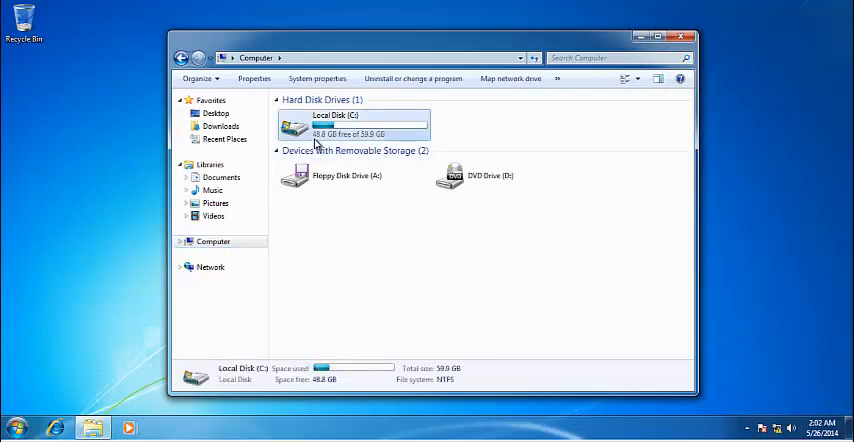
double_click(340, 125)
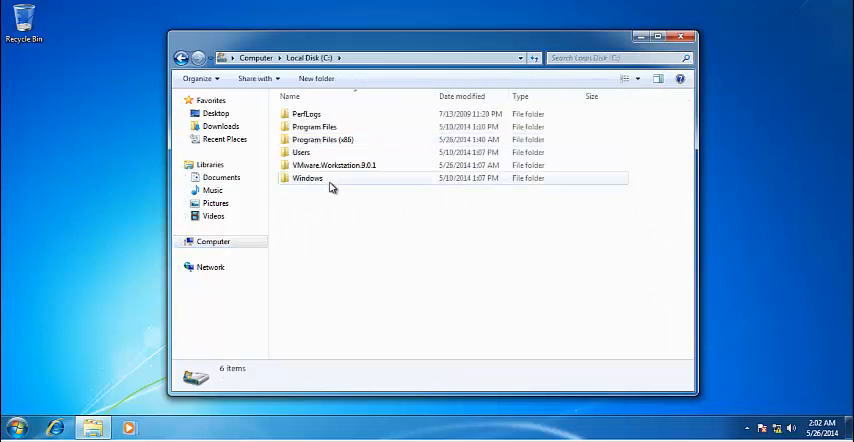
mouse_move(330, 165)
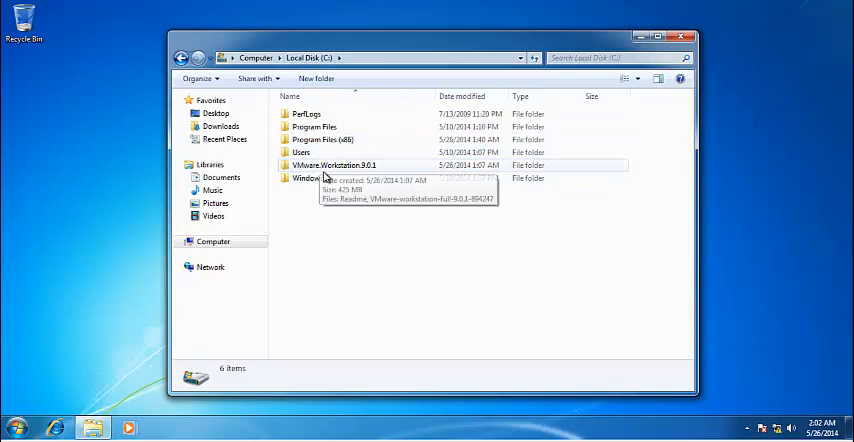
mouse_move(308, 178)
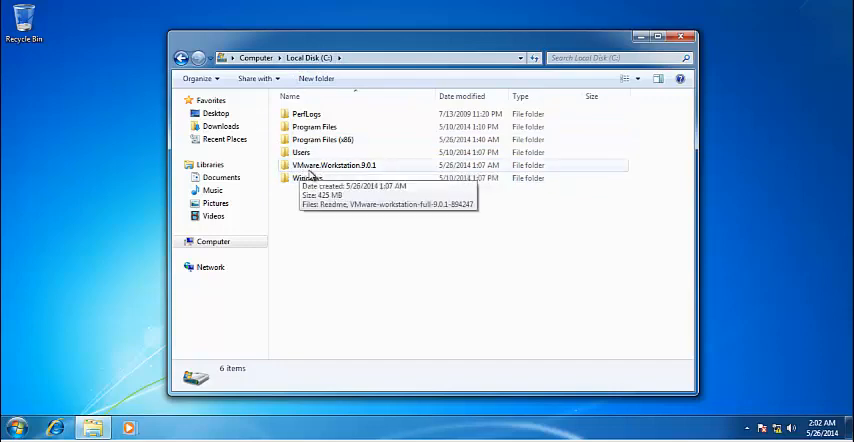
mouse_move(347, 171)
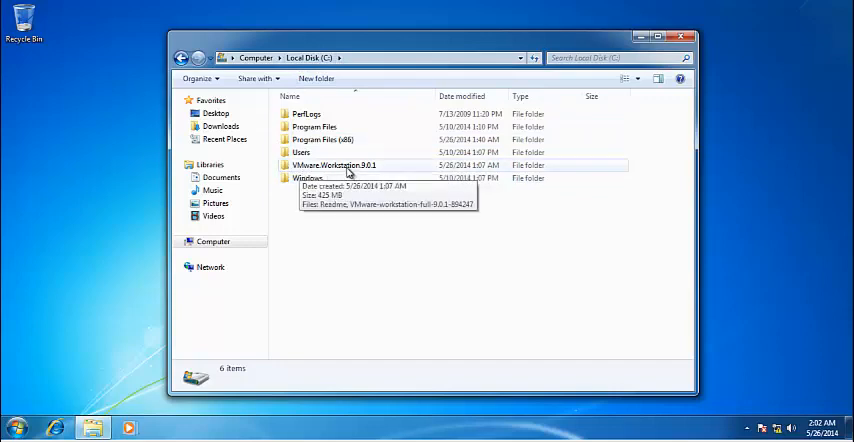
mouse_move(326, 177)
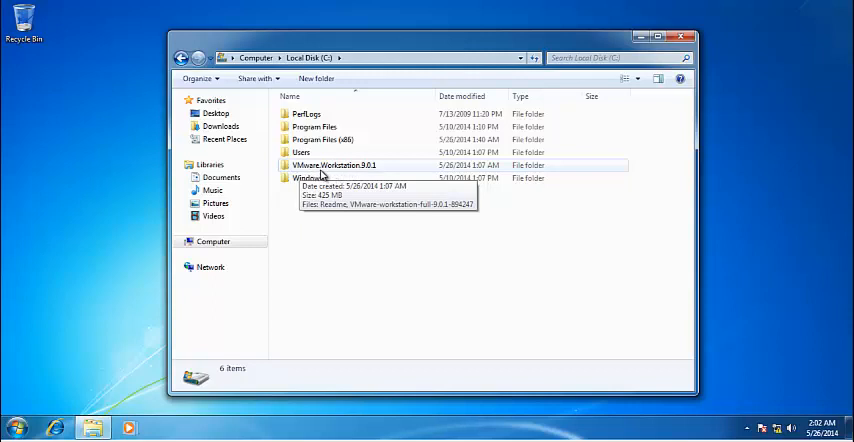
mouse_move(349, 176)
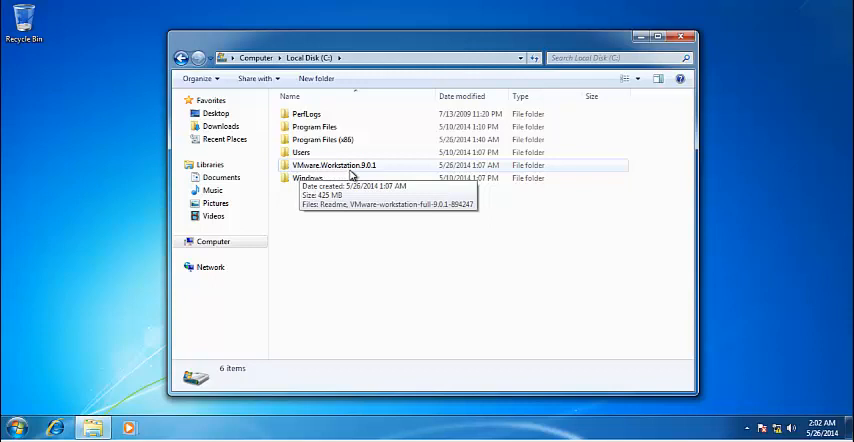
mouse_move(310, 174)
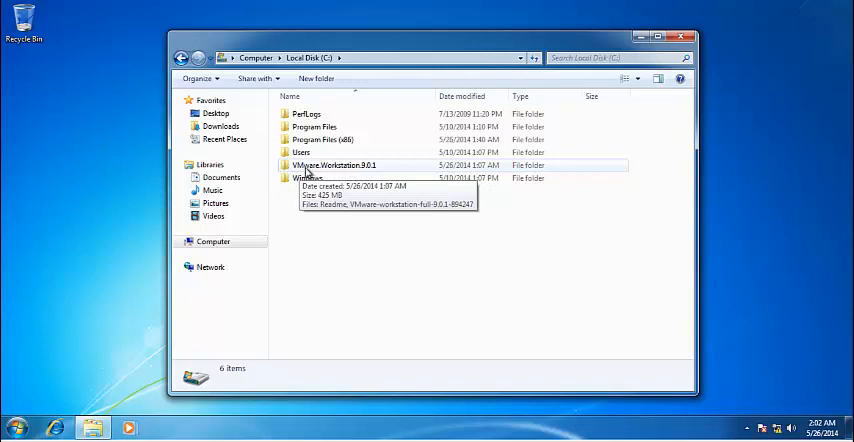
double_click(334, 165)
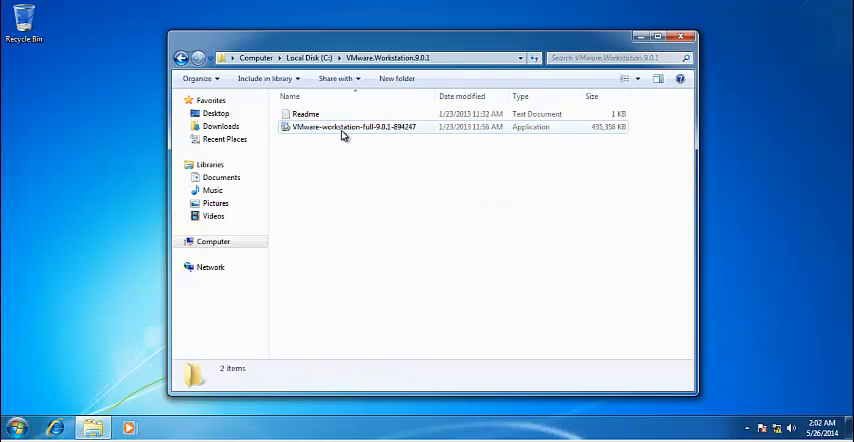
click(352, 127)
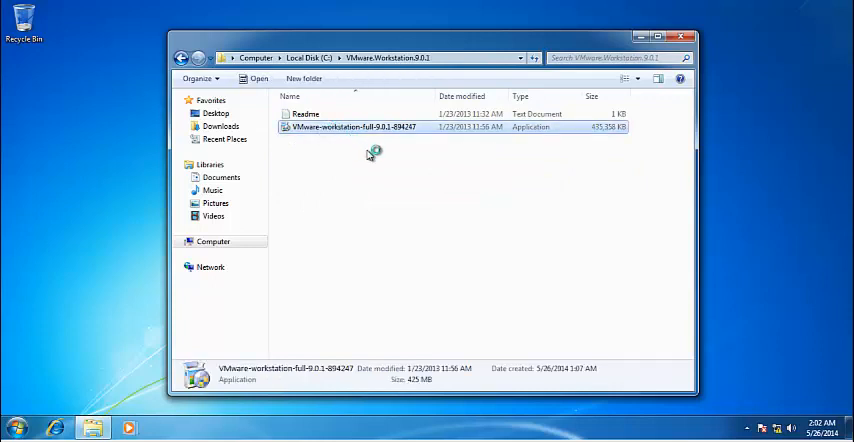
Step: Launch the VMware Workstation installer and approve the User Account Control prompt
double_click(375, 127)
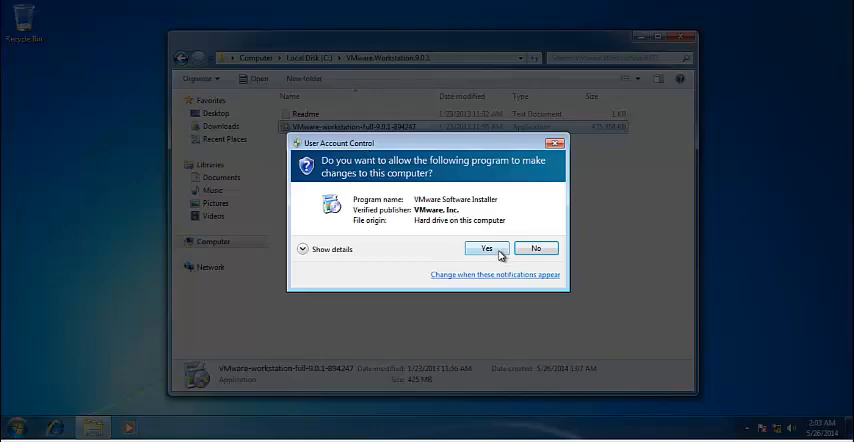
click(487, 248)
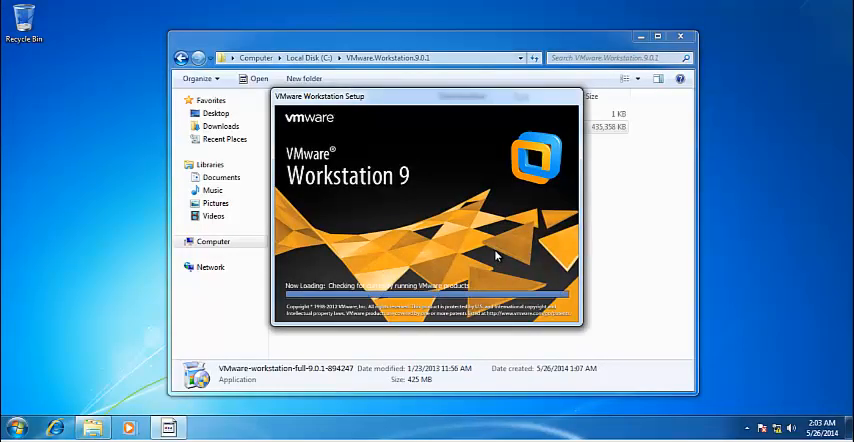
mouse_move(412, 218)
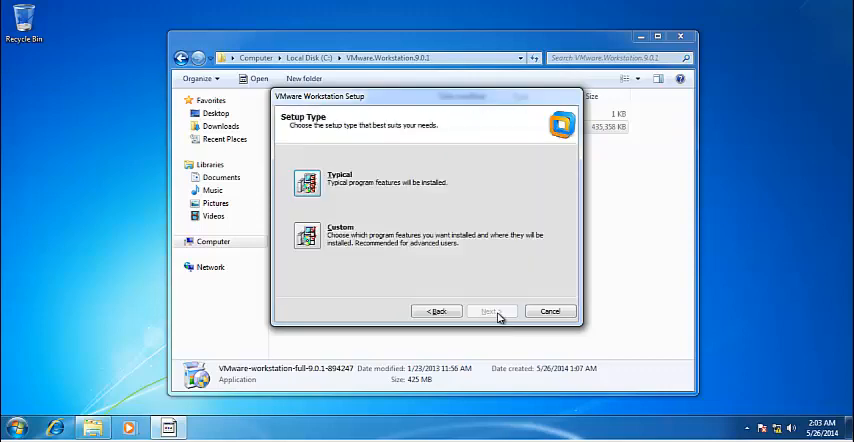
mouse_move(396, 229)
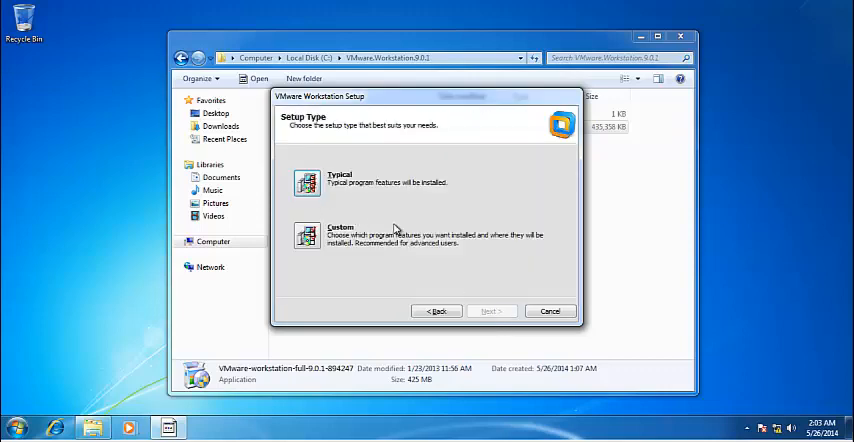
mouse_move(330, 189)
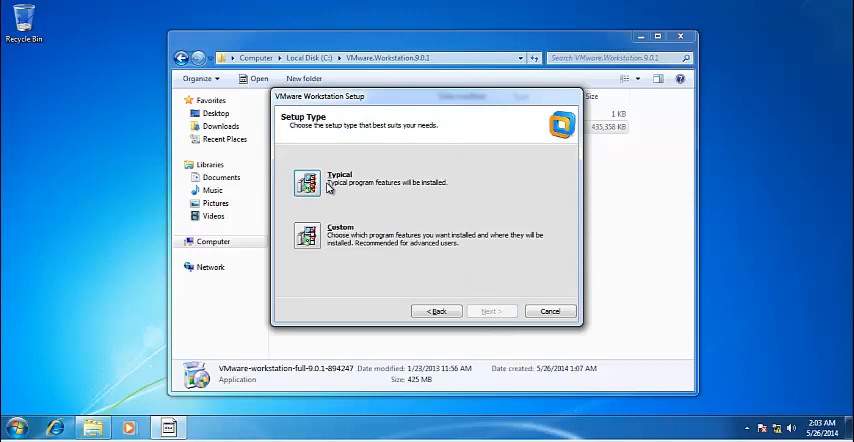
mouse_move(332, 191)
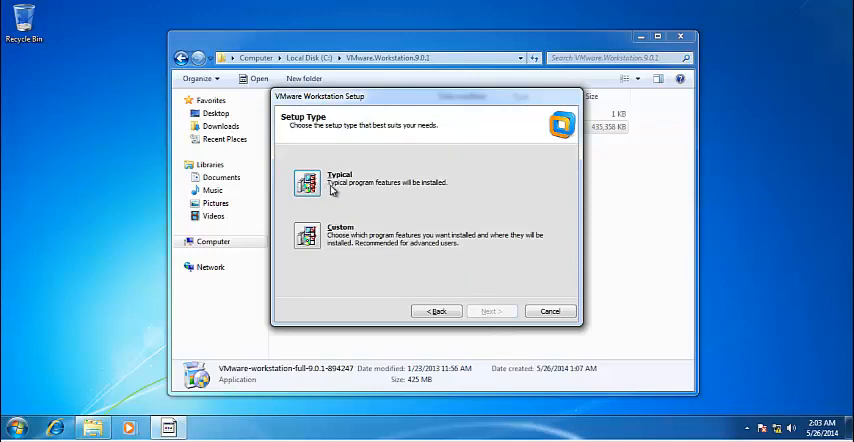
mouse_move(291, 153)
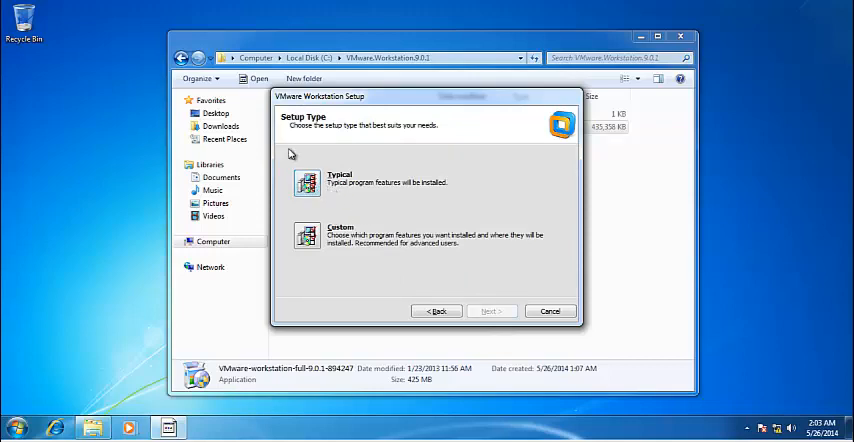
Step: Choose Typical setup, keep the default install folder, and disable update checks on startup
click(307, 182)
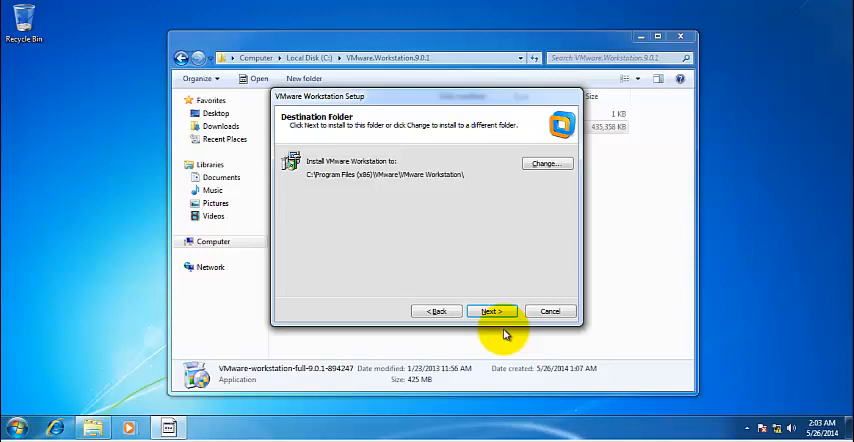
click(491, 311)
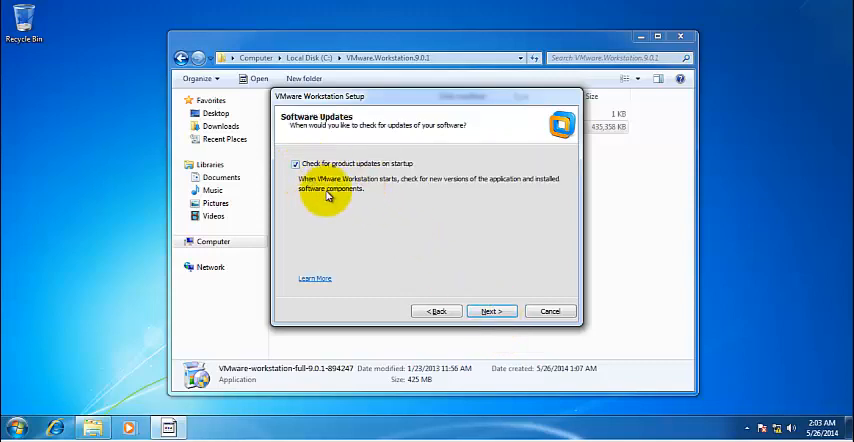
click(295, 163)
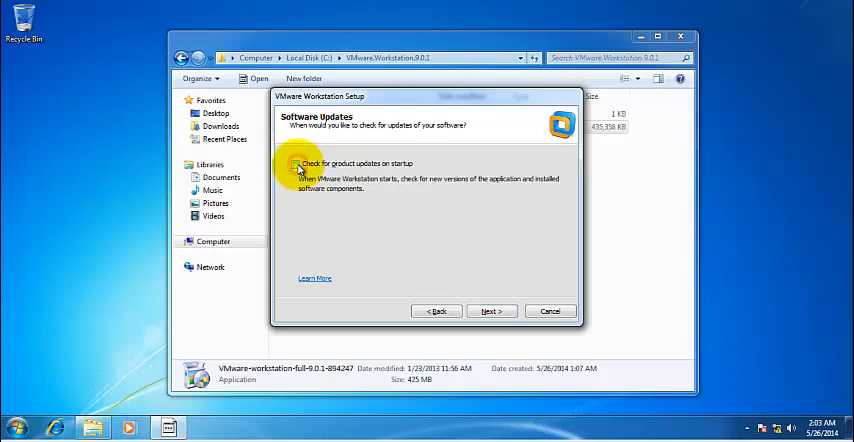
click(491, 311)
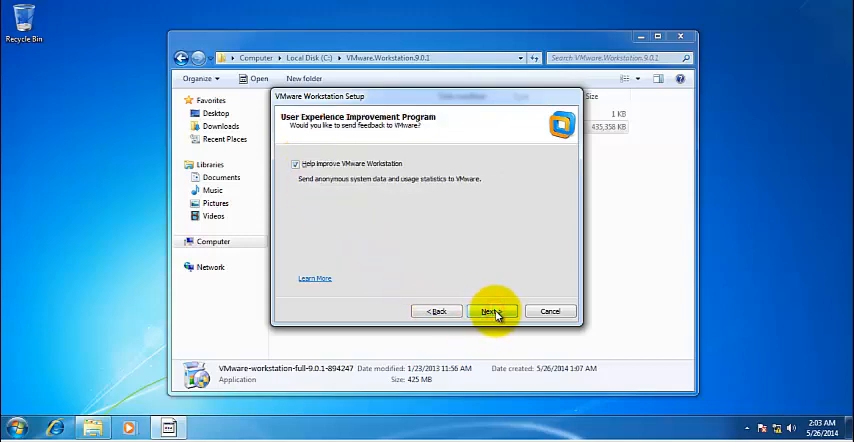
Step: Turn off sending usage statistics and keep both shortcuts
click(295, 163)
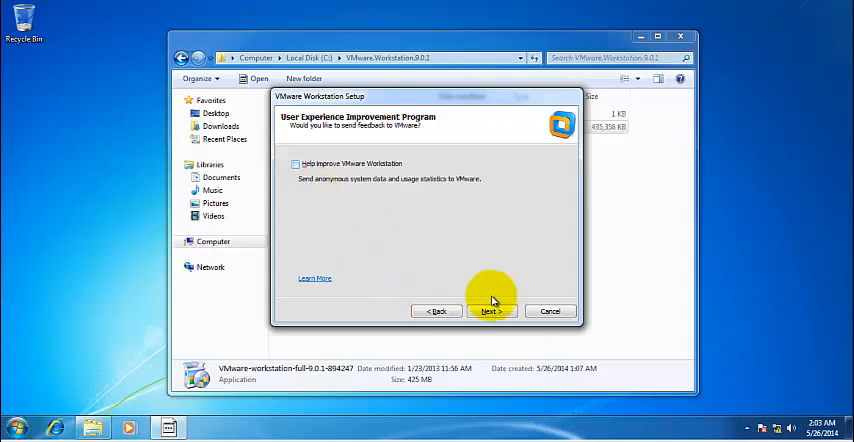
click(491, 311)
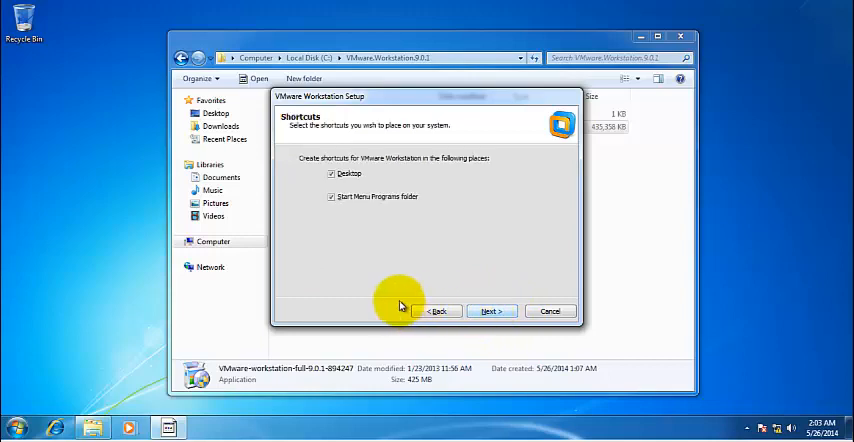
mouse_move(437, 311)
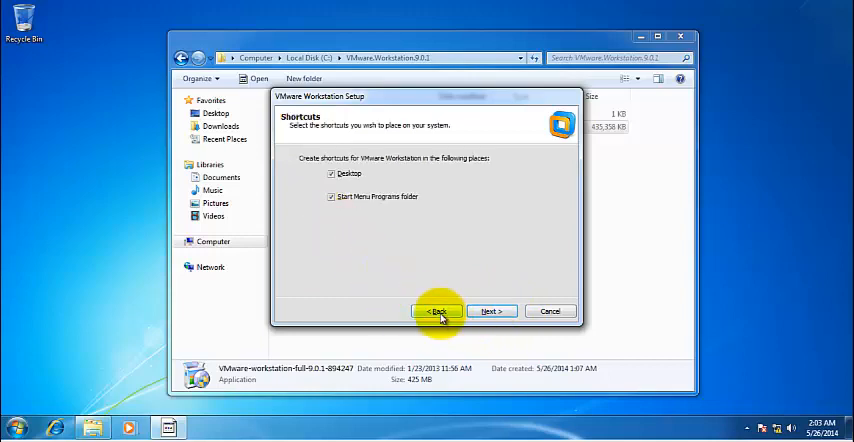
mouse_move(463, 290)
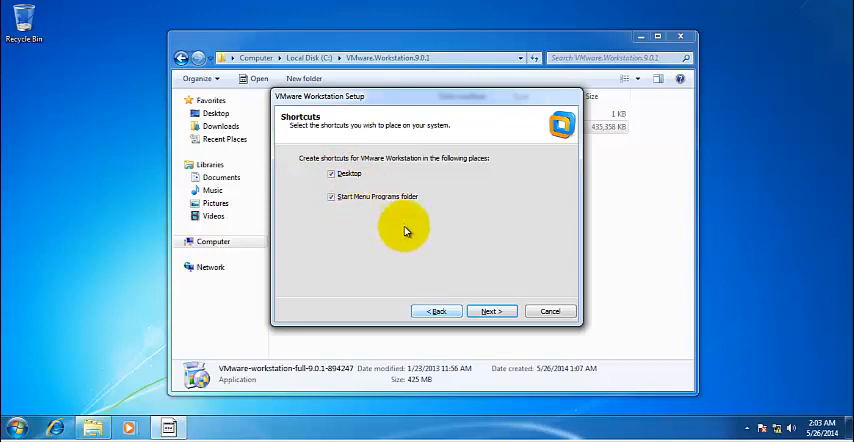
click(491, 311)
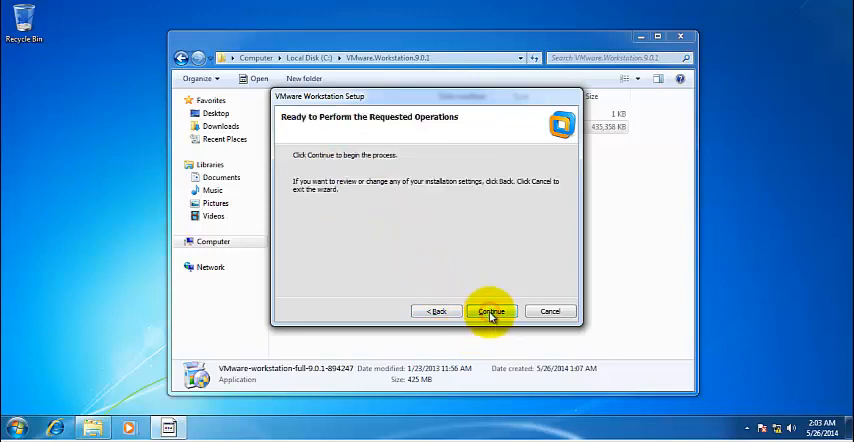
Step: Start installing VMware Workstation with the chosen settings
click(490, 311)
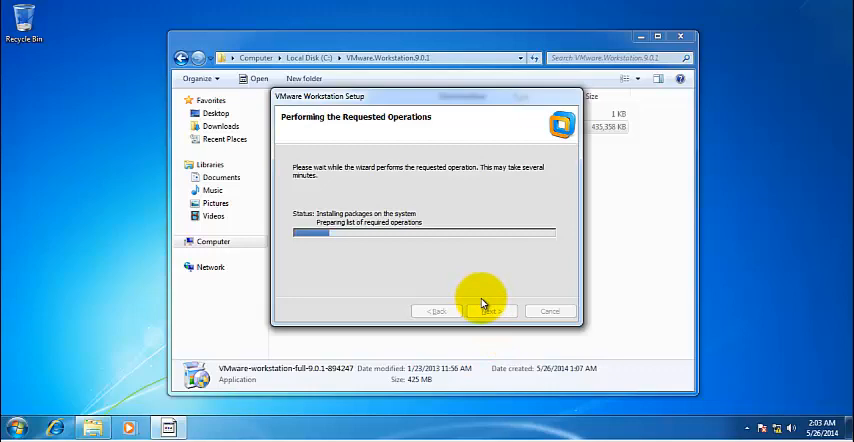
mouse_move(438, 279)
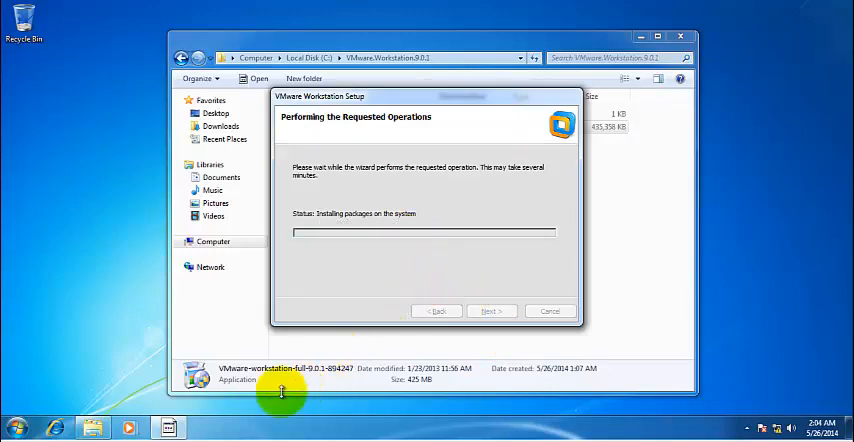
click(16, 428)
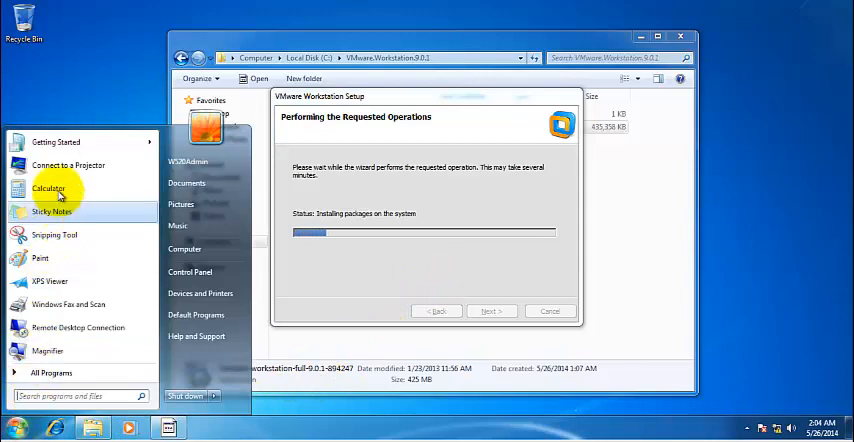
mouse_move(162, 368)
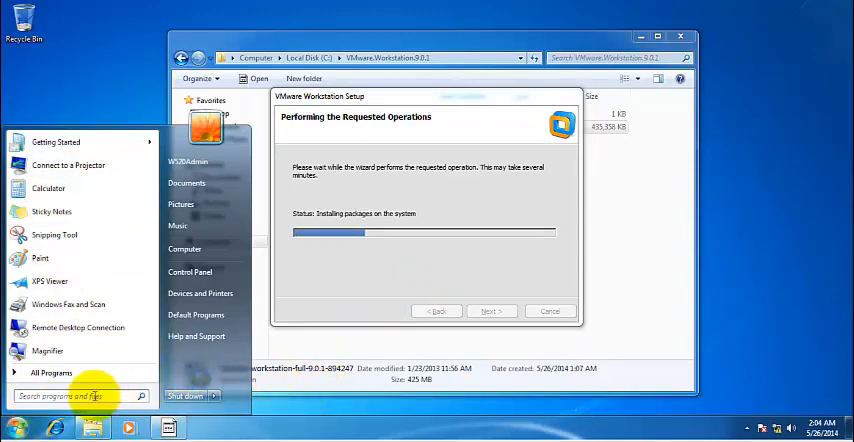
mouse_move(357, 347)
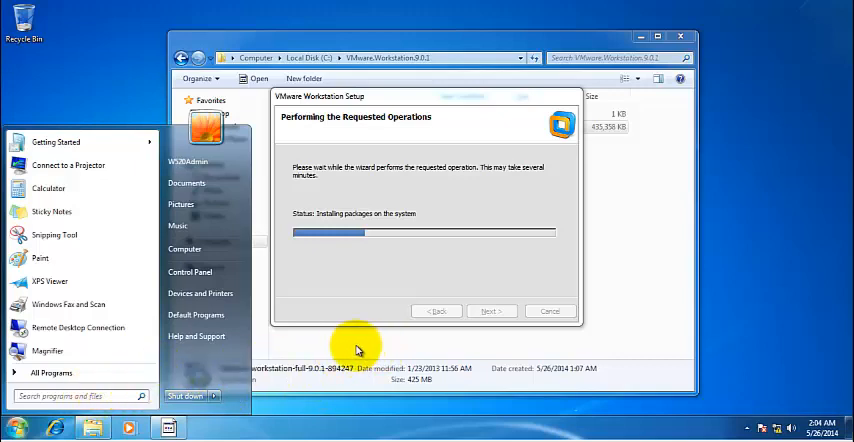
mouse_move(595, 312)
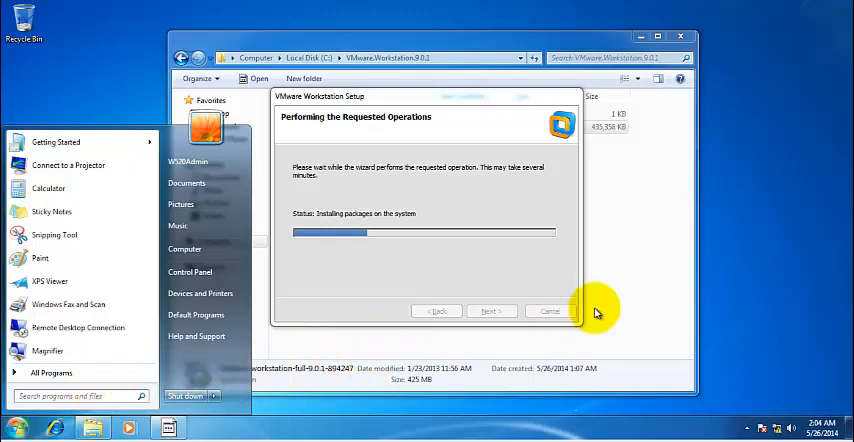
mouse_move(128, 141)
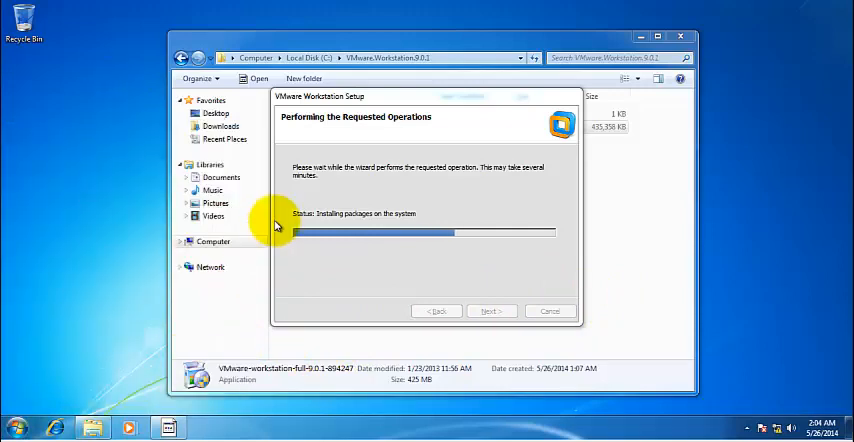
mouse_move(105, 150)
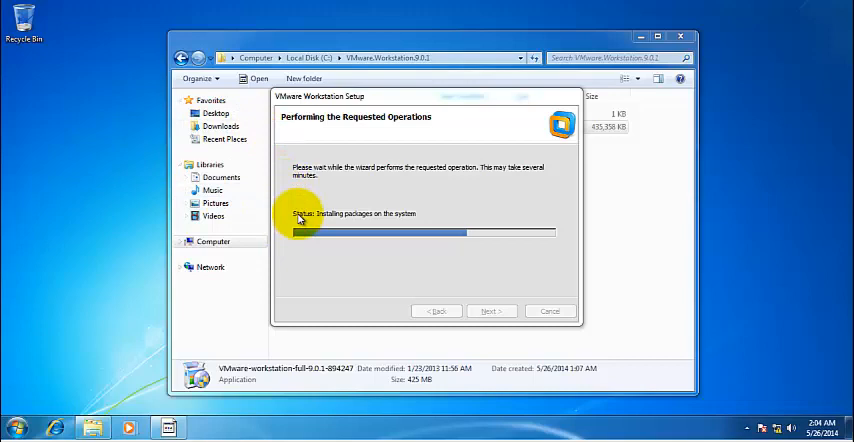
mouse_move(205, 35)
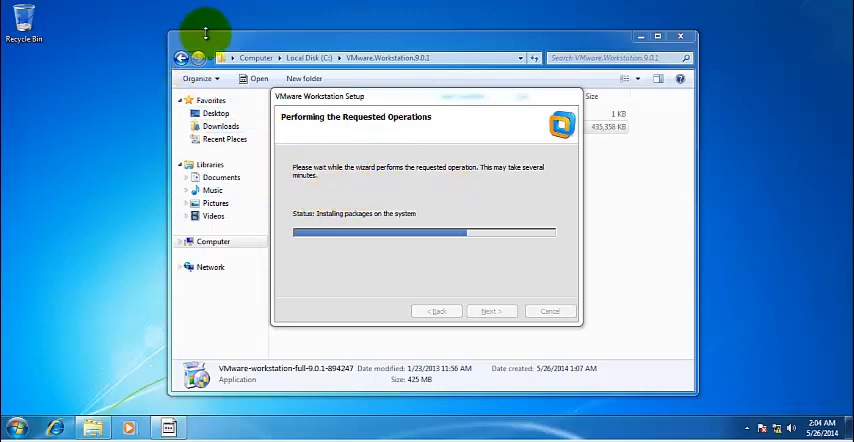
mouse_move(327, 420)
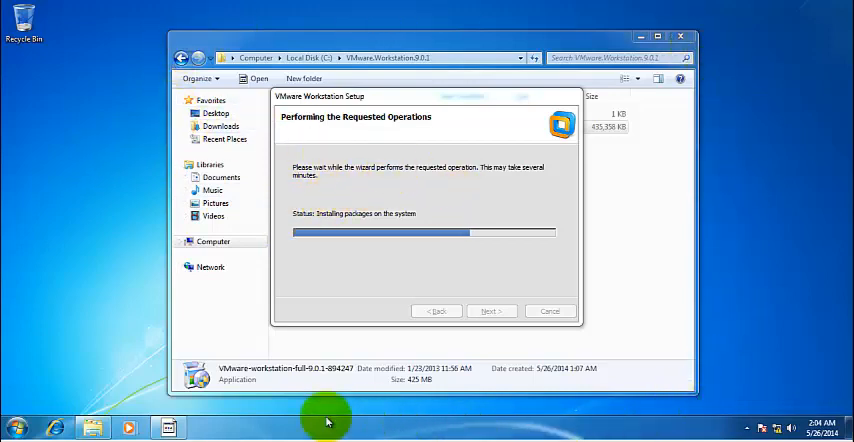
mouse_move(128, 291)
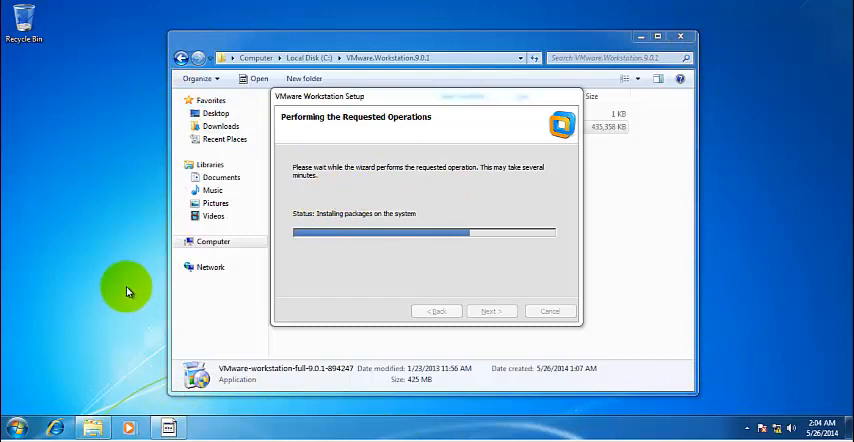
mouse_move(708, 380)
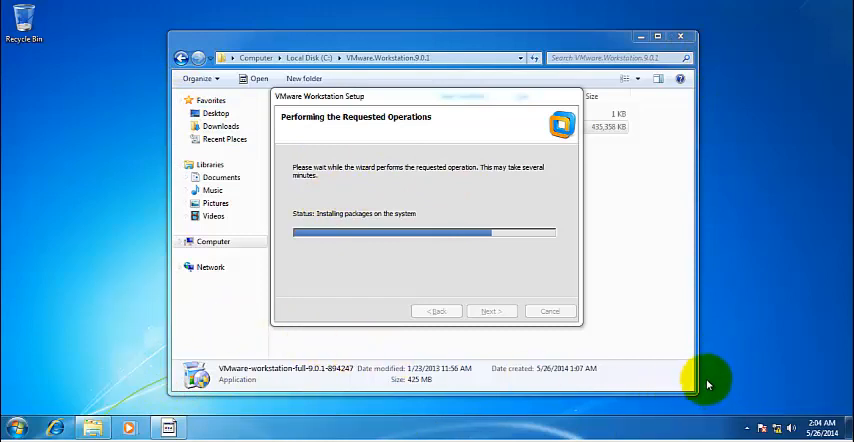
mouse_move(295, 107)
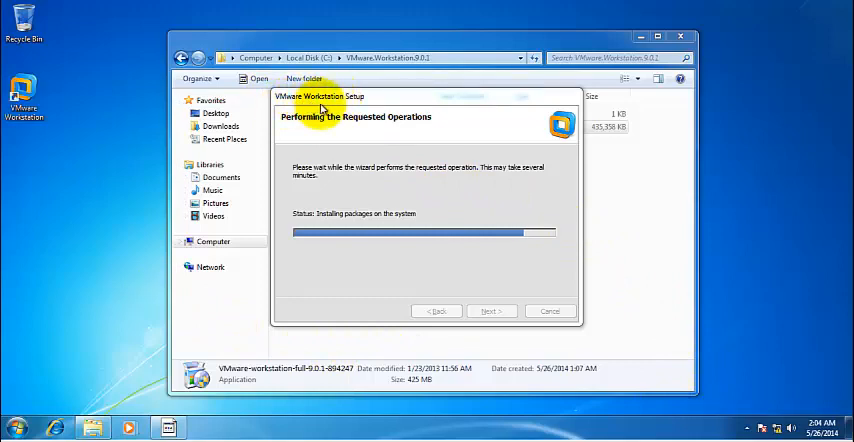
mouse_move(401, 192)
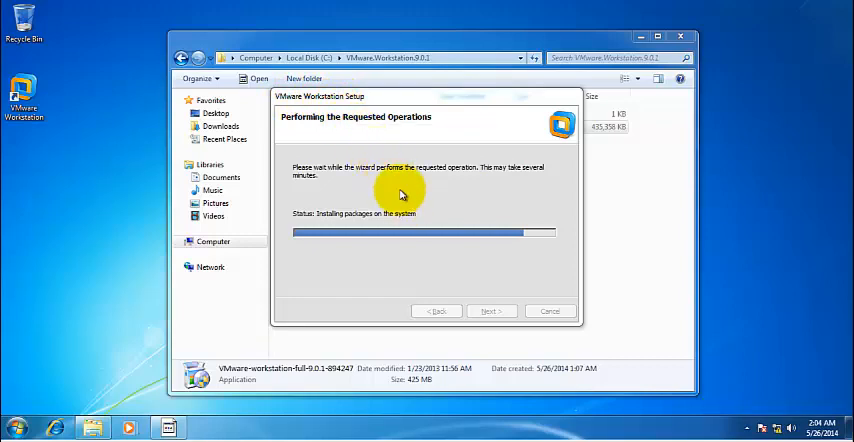
mouse_move(370, 160)
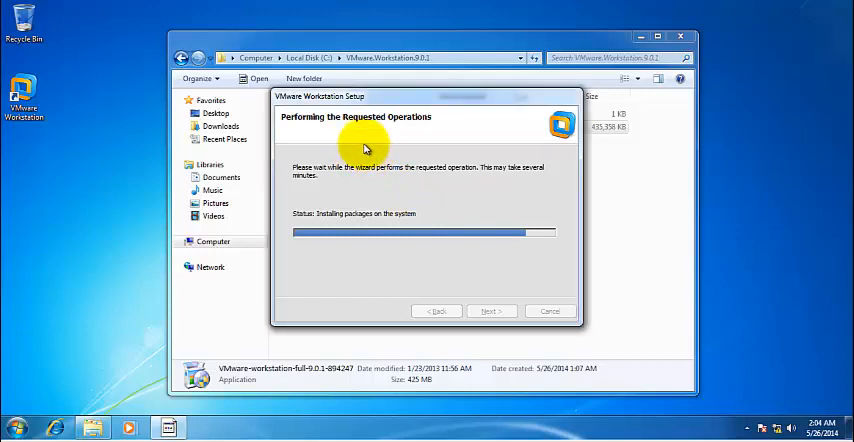
mouse_move(375, 170)
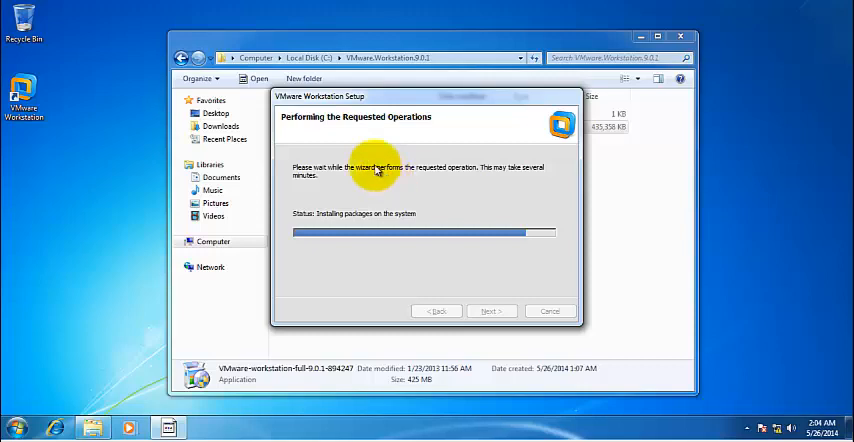
mouse_move(352, 245)
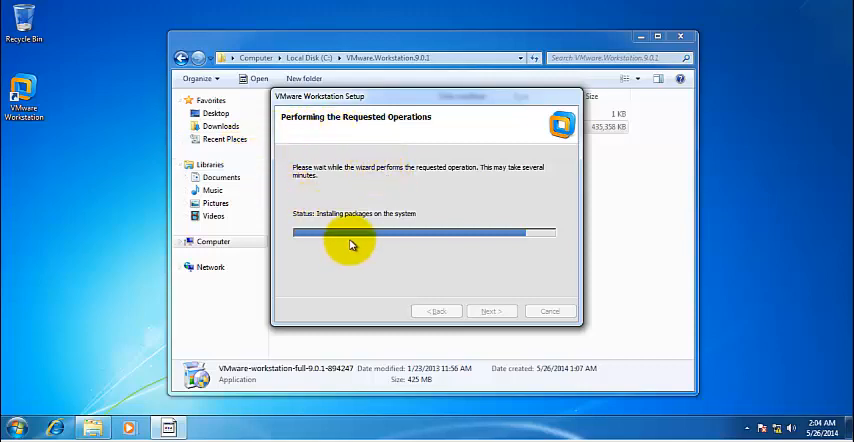
mouse_move(343, 131)
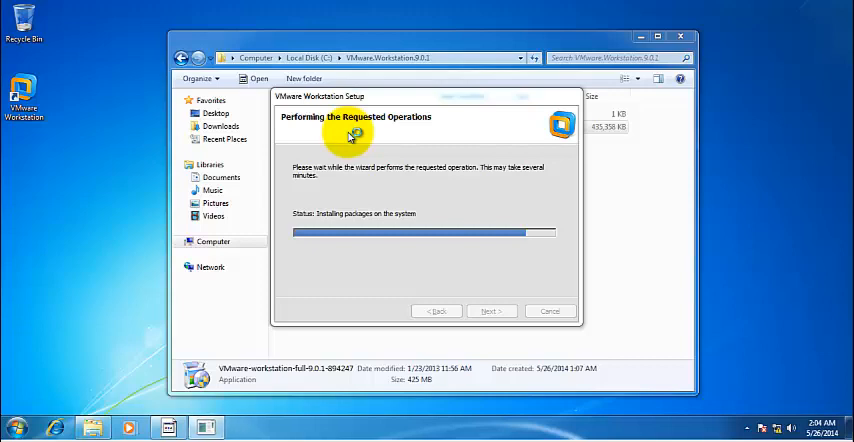
mouse_move(397, 185)
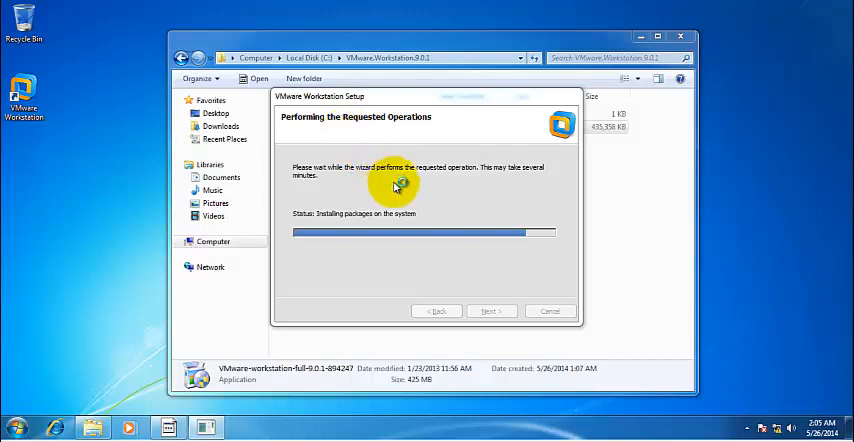
mouse_move(372, 153)
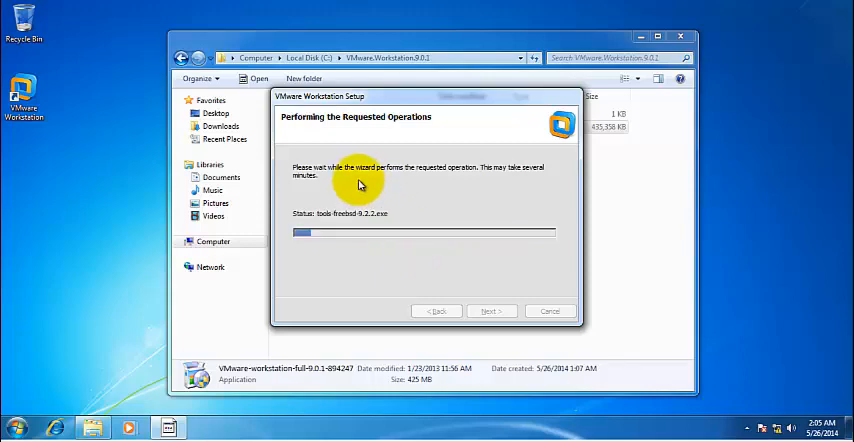
mouse_move(415, 303)
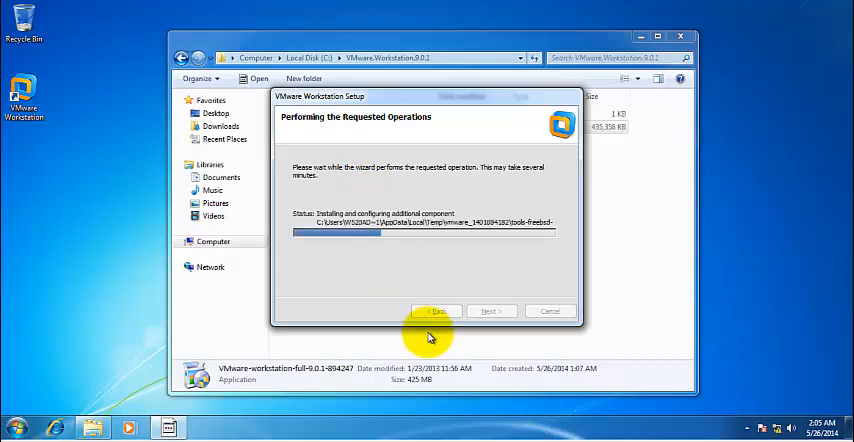
mouse_move(417, 231)
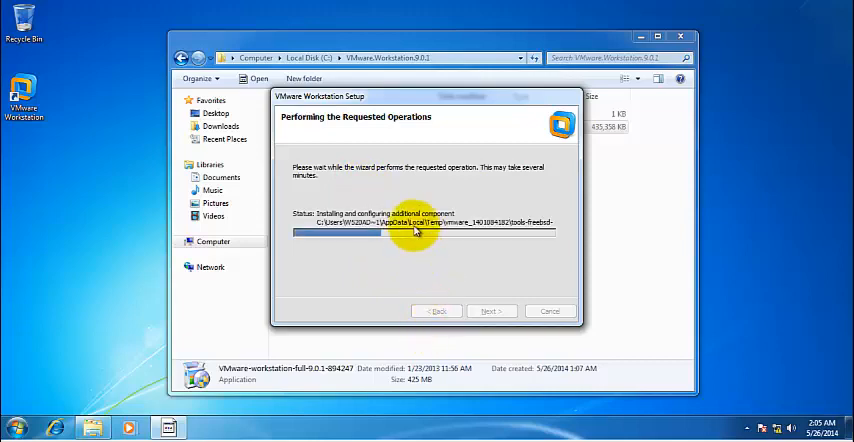
mouse_move(435, 253)
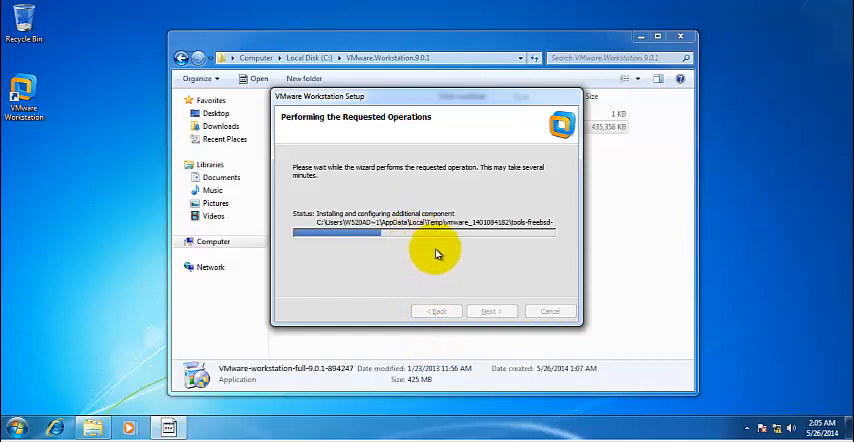
mouse_move(463, 292)
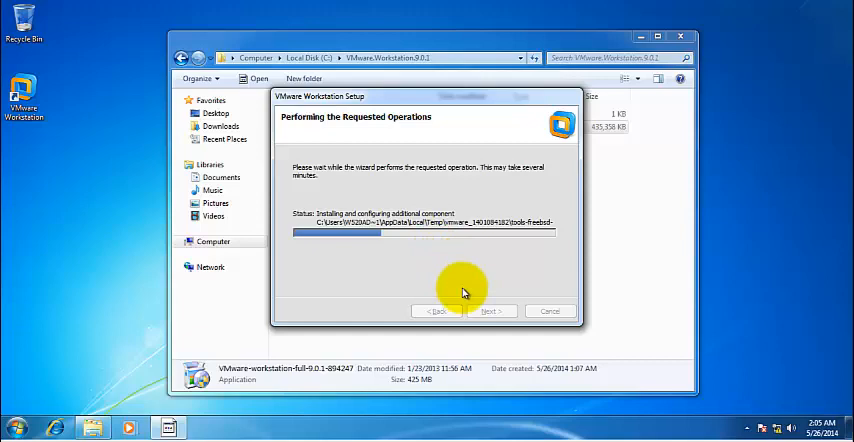
mouse_move(355, 115)
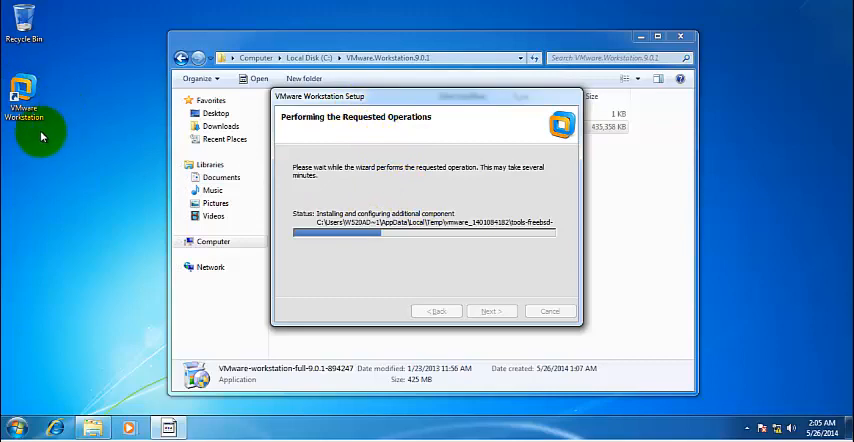
mouse_move(347, 250)
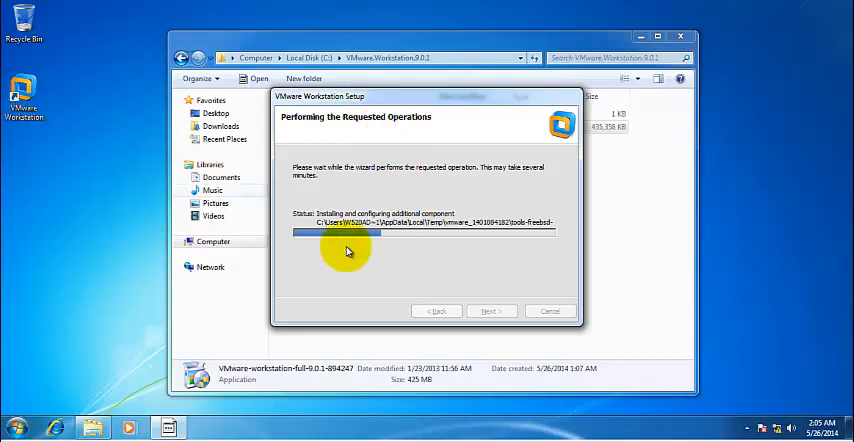
mouse_move(387, 258)
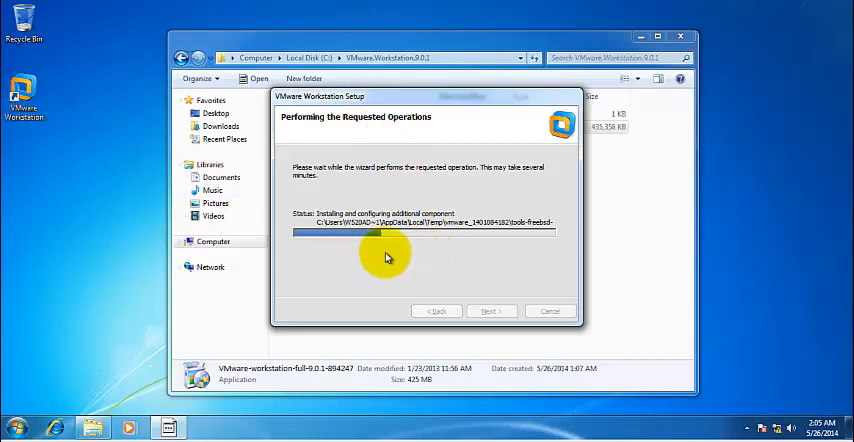
mouse_move(477, 260)
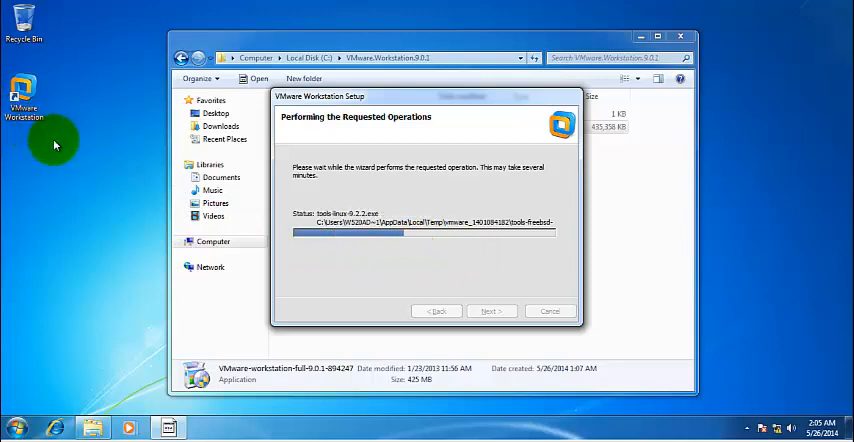
mouse_move(297, 308)
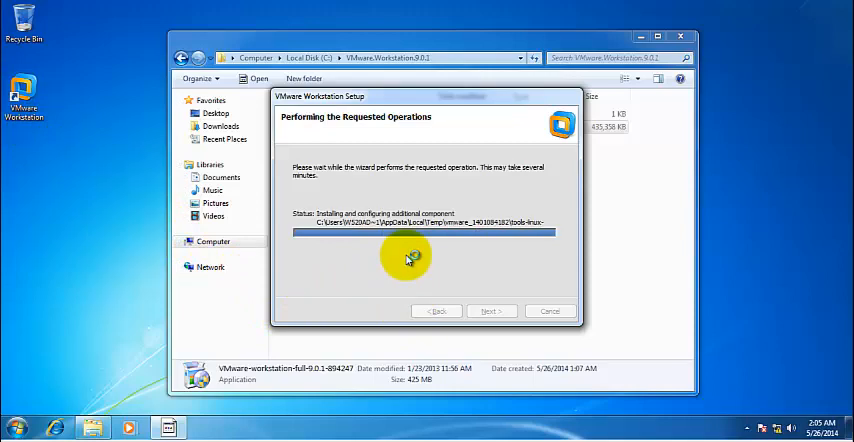
mouse_move(263, 217)
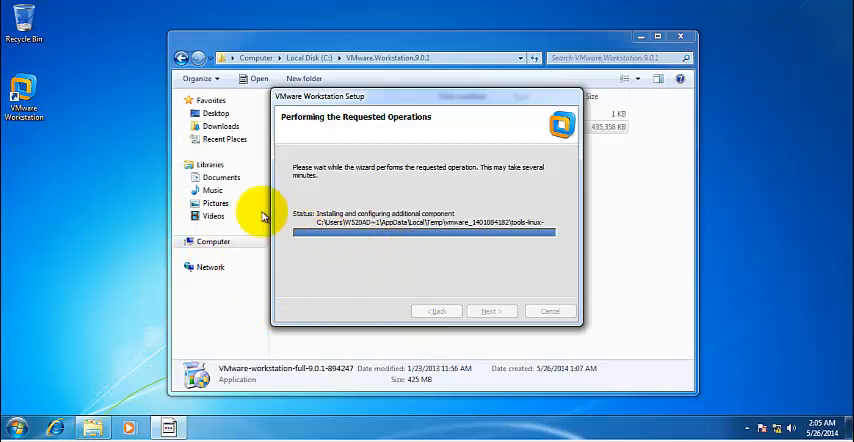
mouse_move(287, 303)
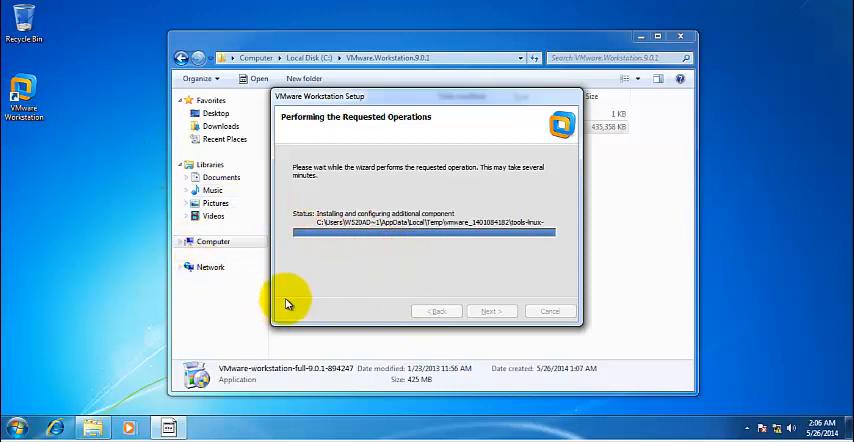
mouse_move(378, 252)
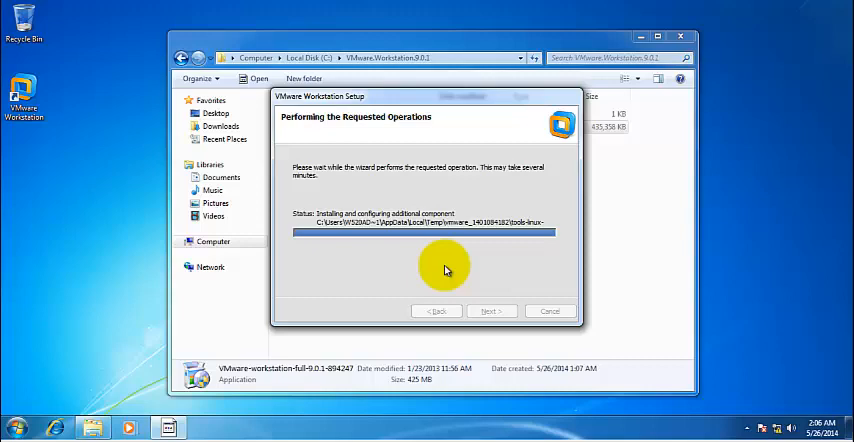
mouse_move(435, 192)
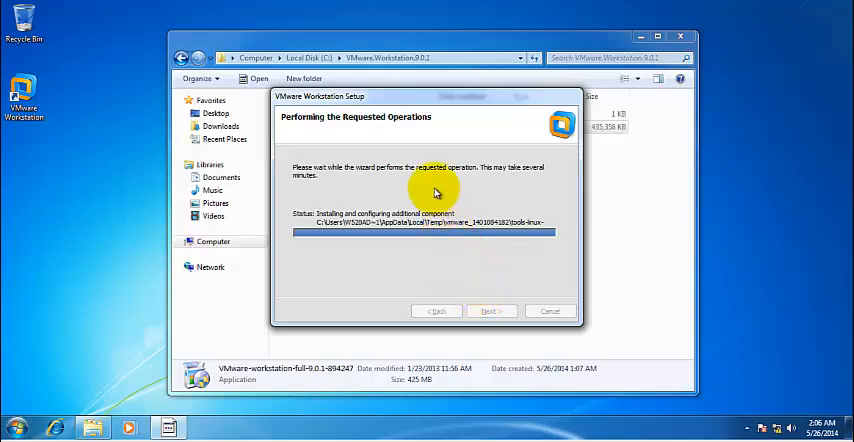
mouse_move(405, 264)
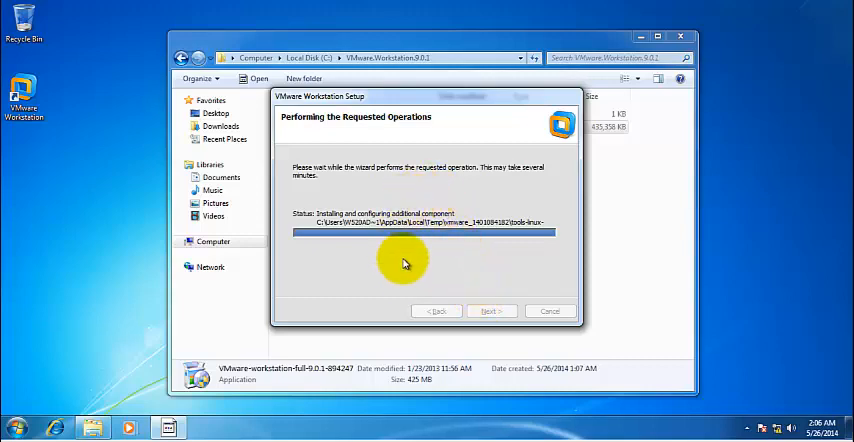
mouse_move(390, 280)
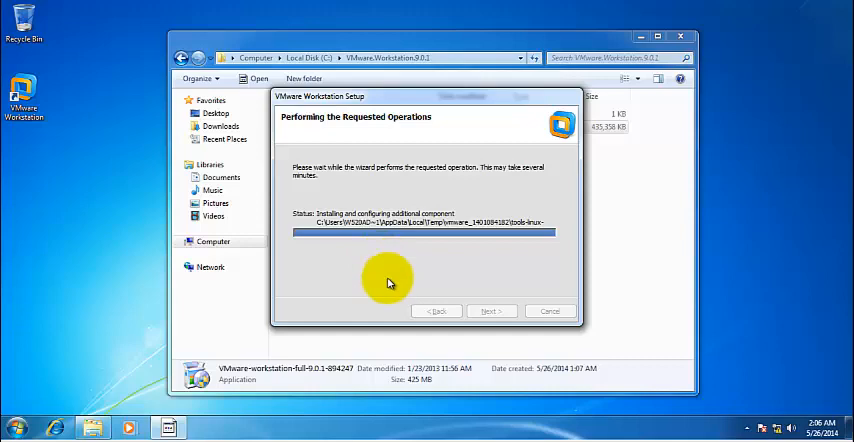
mouse_move(448, 338)
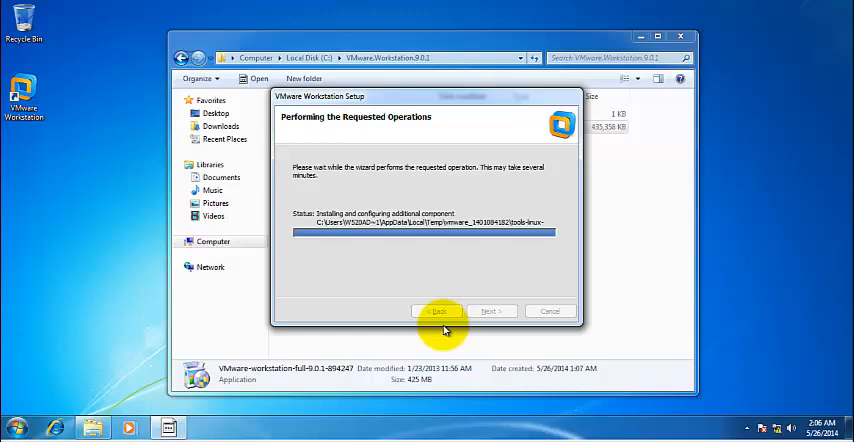
mouse_move(451, 289)
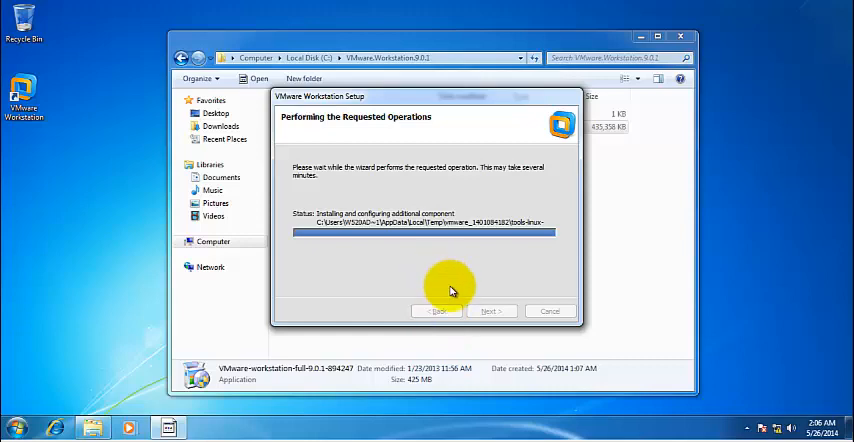
mouse_move(430, 240)
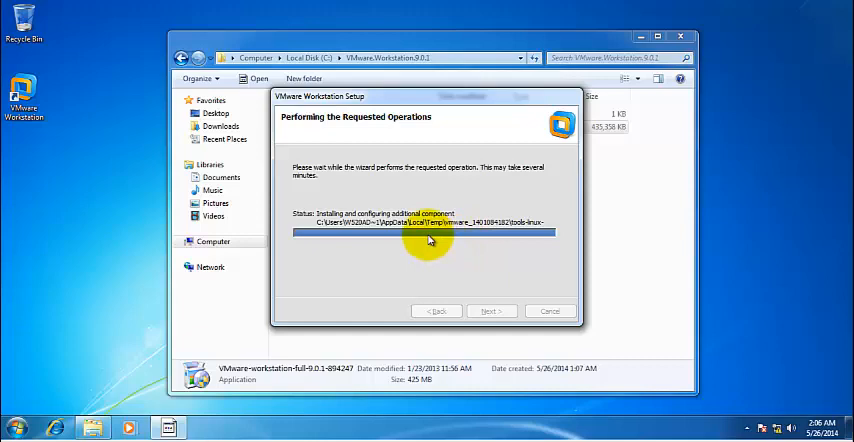
mouse_move(413, 303)
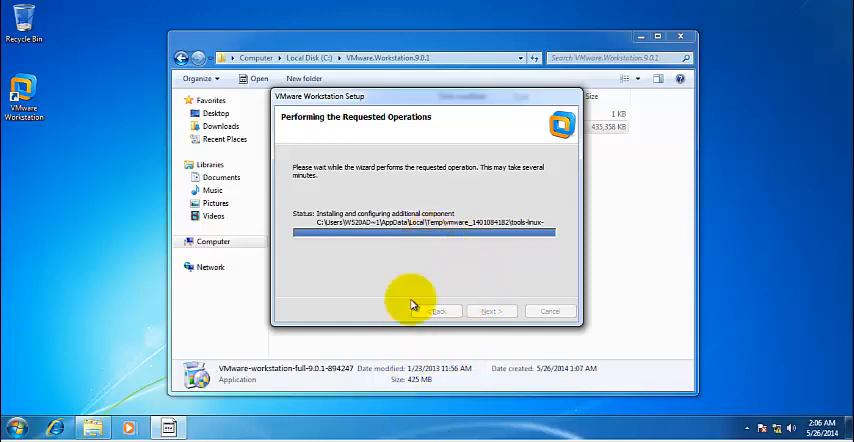
mouse_move(420, 260)
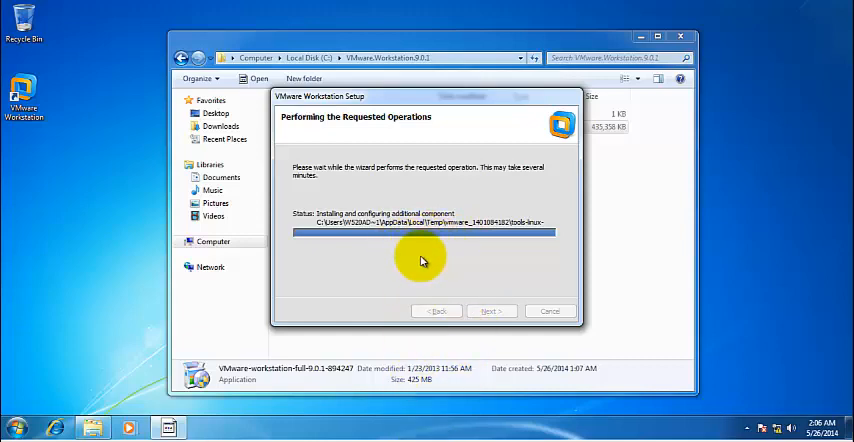
mouse_move(420, 258)
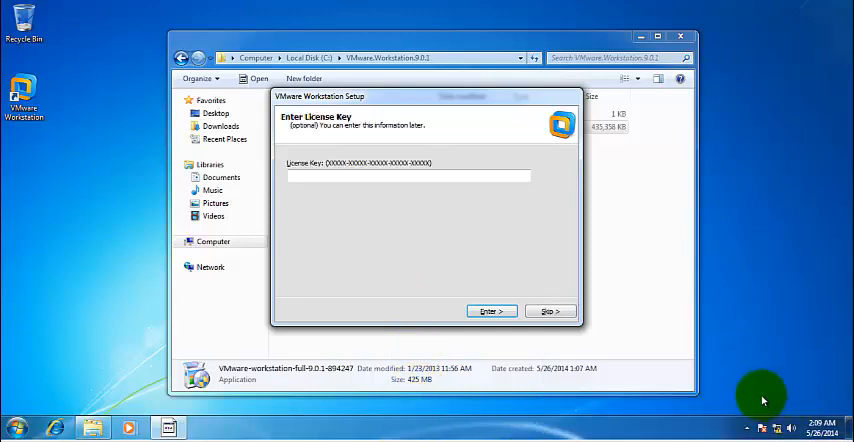
mouse_move(246, 195)
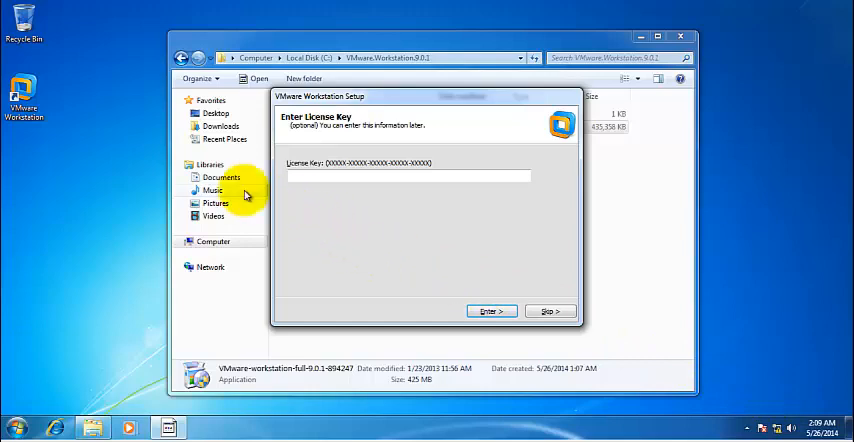
mouse_move(356, 232)
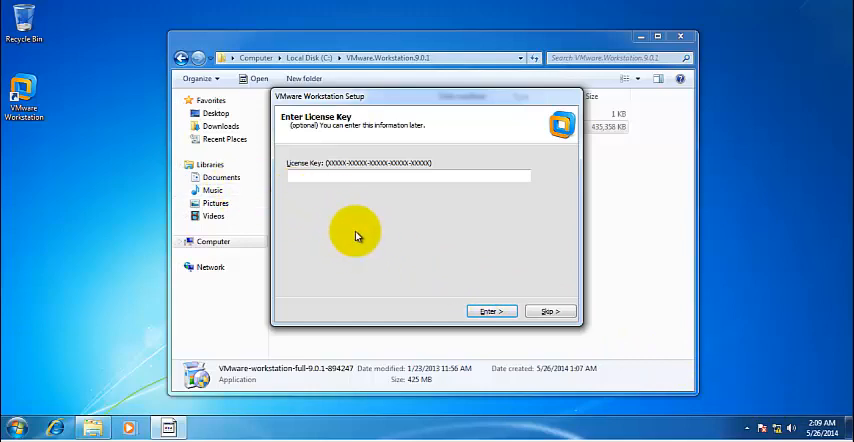
mouse_move(352, 135)
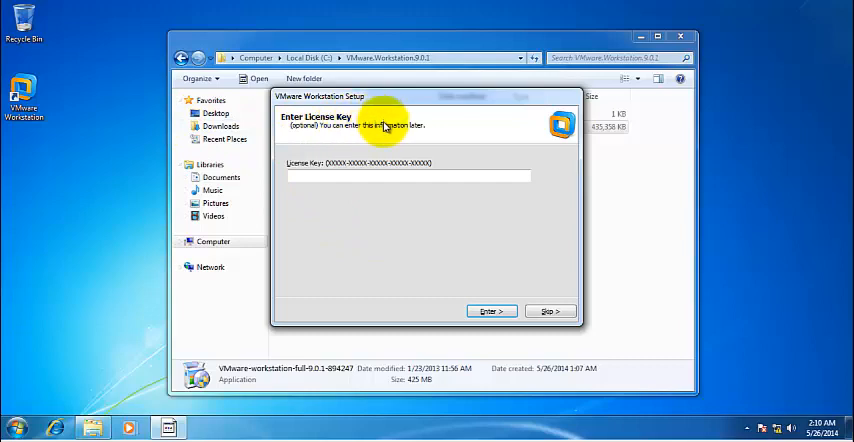
mouse_move(575, 355)
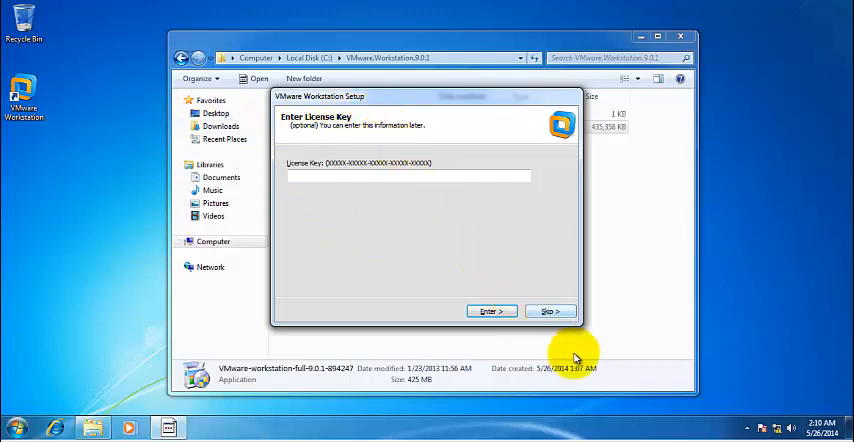
mouse_move(360, 97)
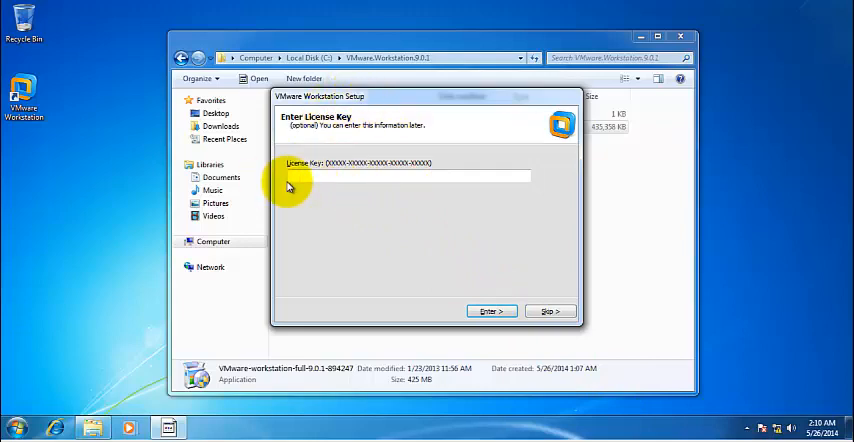
mouse_move(430, 188)
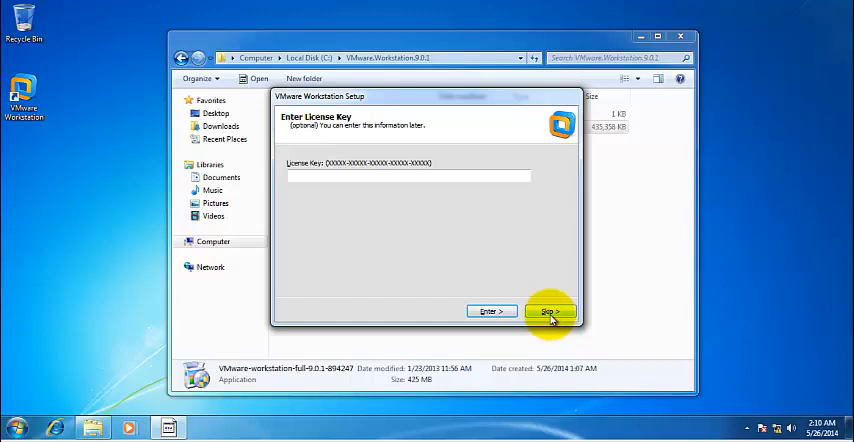
mouse_move(358, 140)
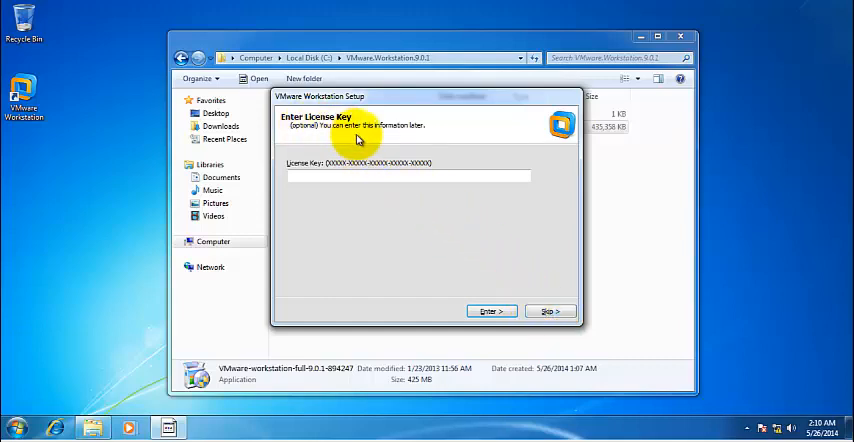
mouse_move(370, 150)
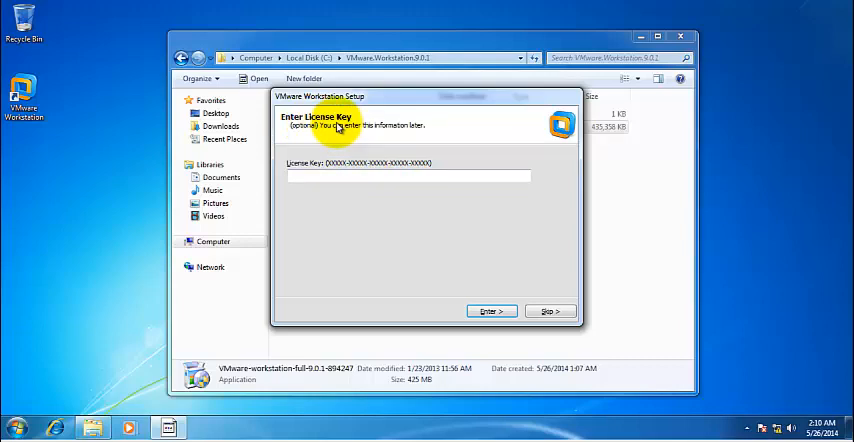
mouse_move(628, 383)
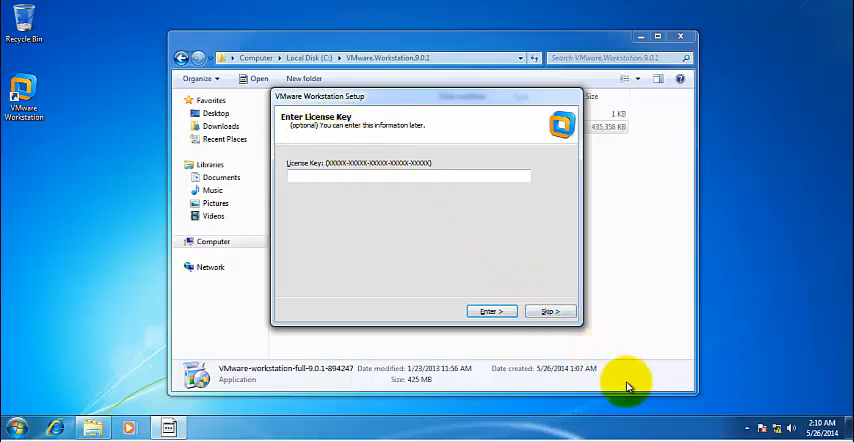
mouse_move(447, 347)
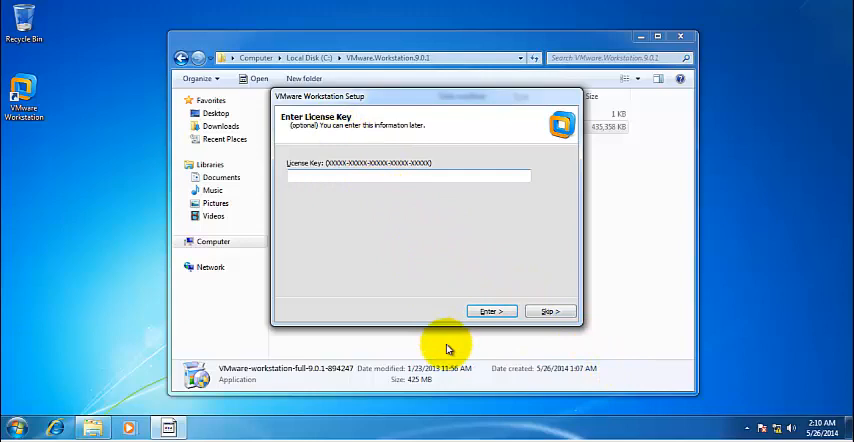
mouse_move(405, 322)
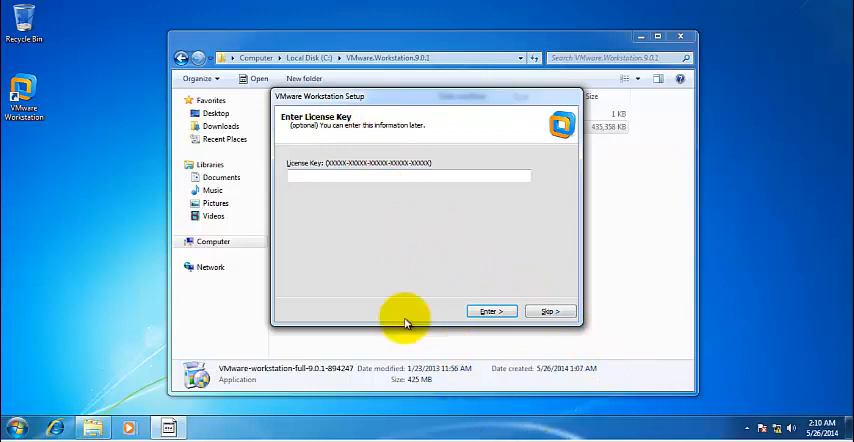
mouse_move(427, 228)
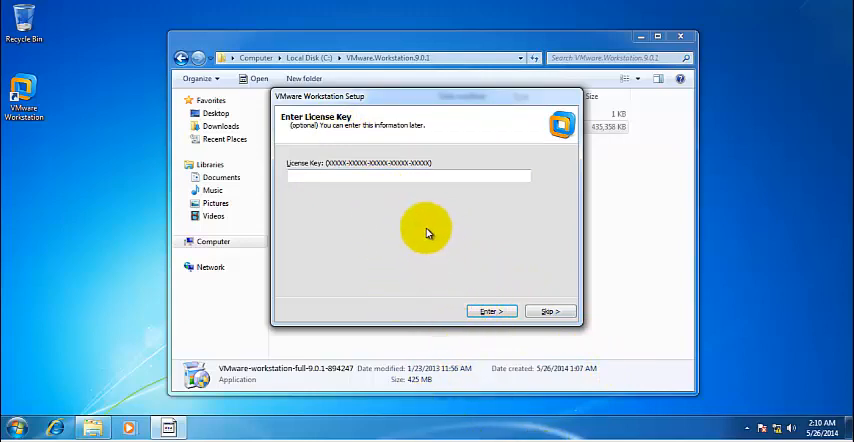
mouse_move(470, 305)
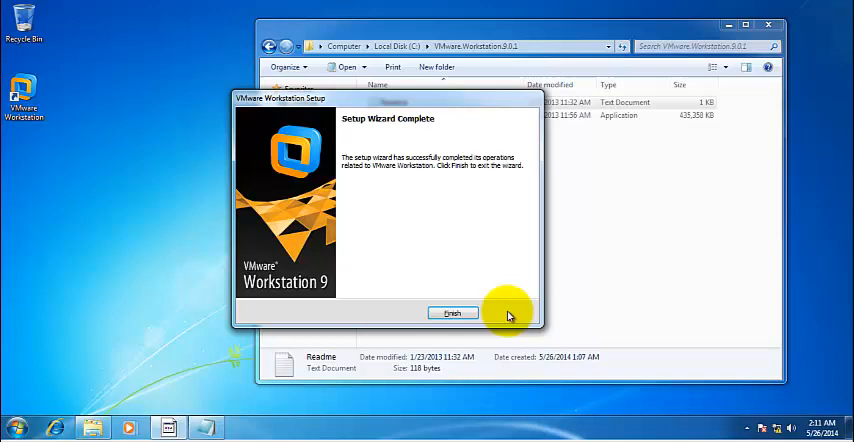
Step: Finish and close the VMware Workstation Setup wizard
click(451, 313)
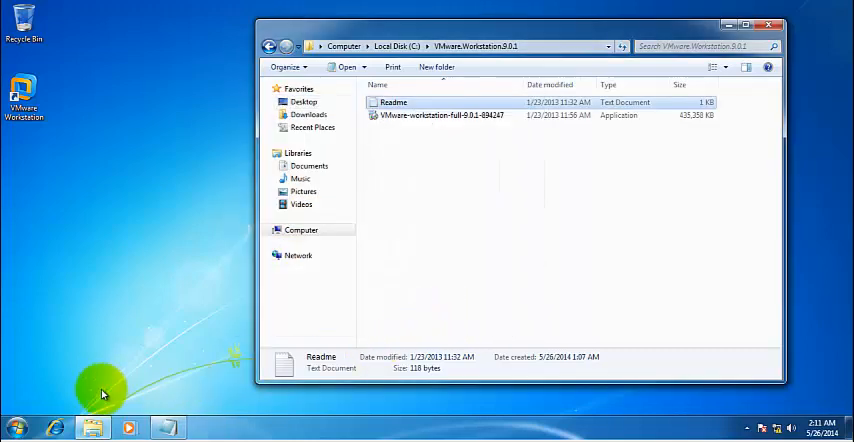
mouse_move(90, 265)
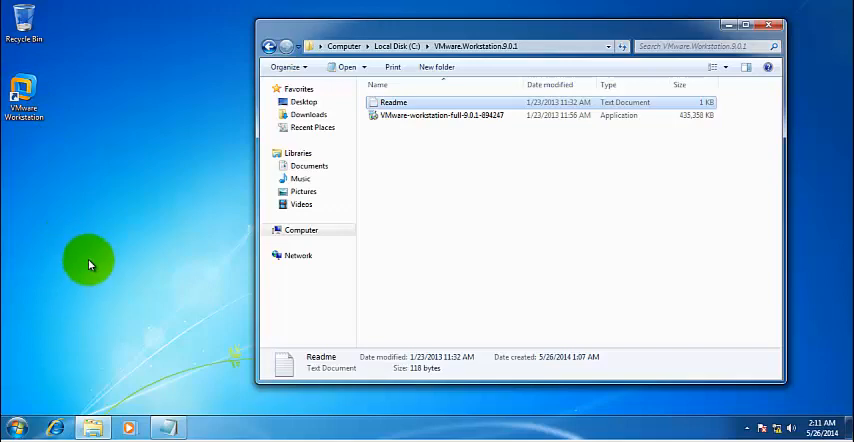
mouse_move(371, 225)
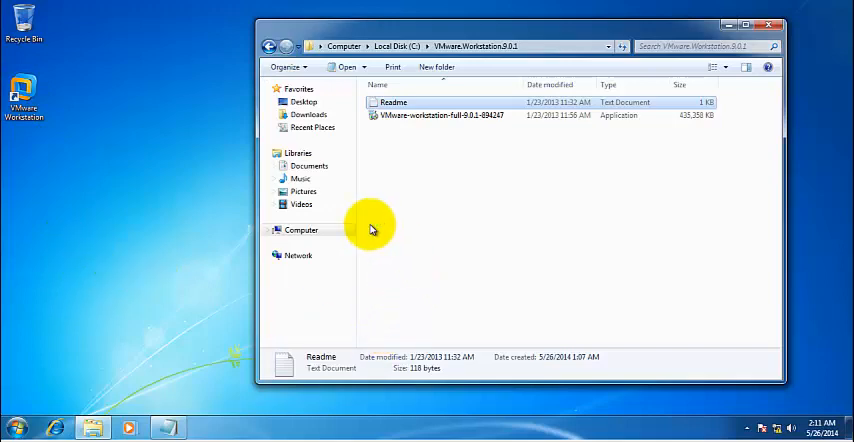
mouse_move(728, 26)
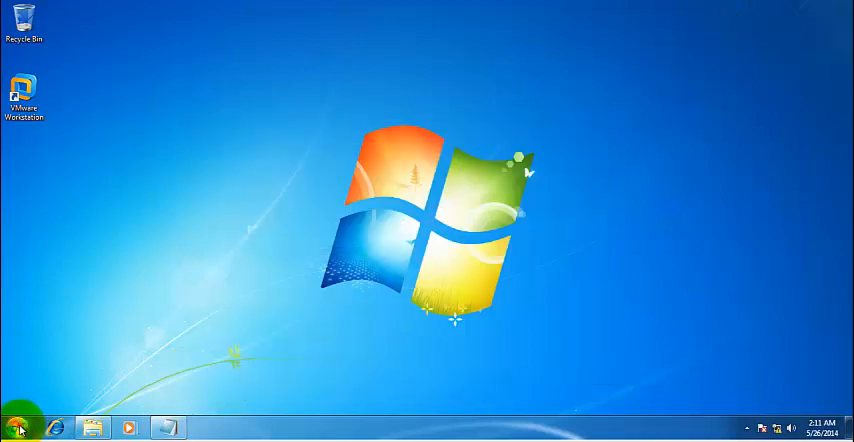
click(16, 428)
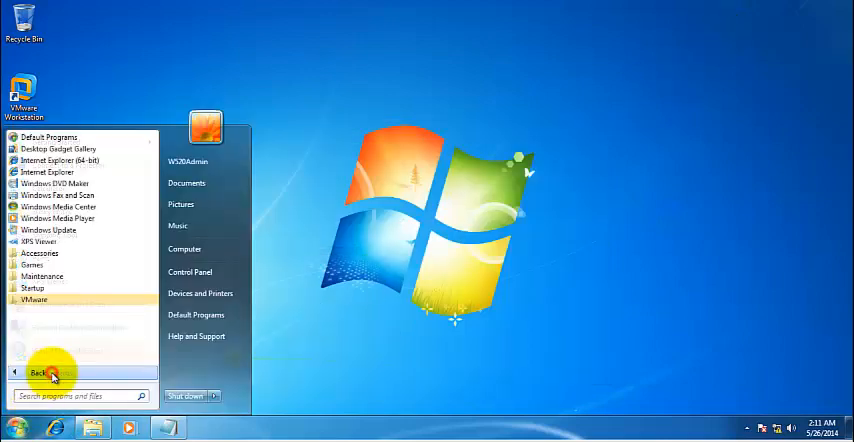
click(33, 300)
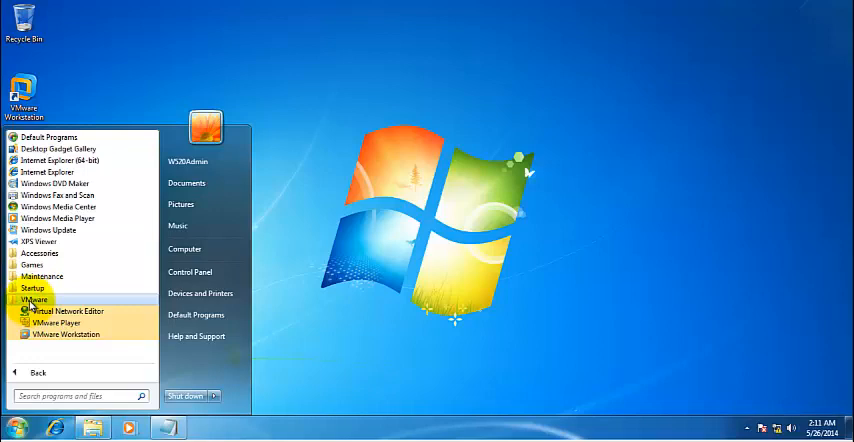
mouse_move(84, 343)
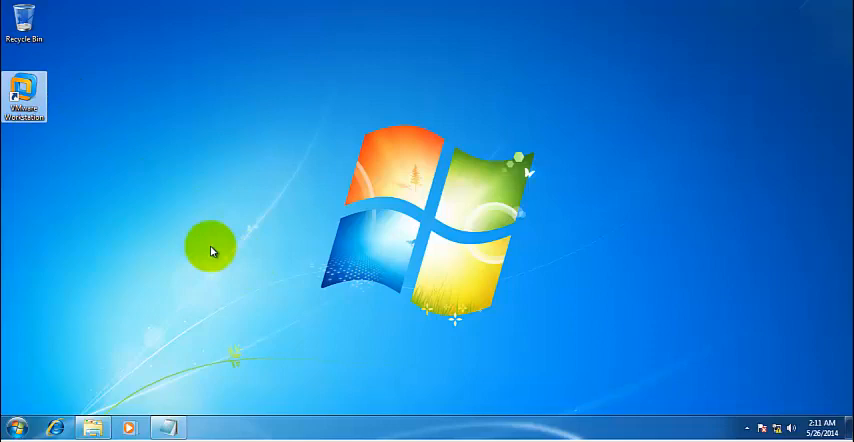
mouse_move(23, 95)
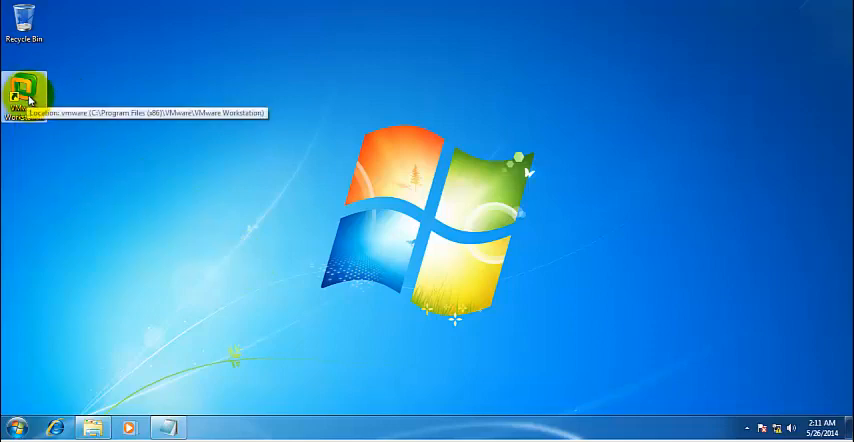
Step: Launch VMware Workstation 9 from its desktop shortcut to show the Home tab
double_click(22, 90)
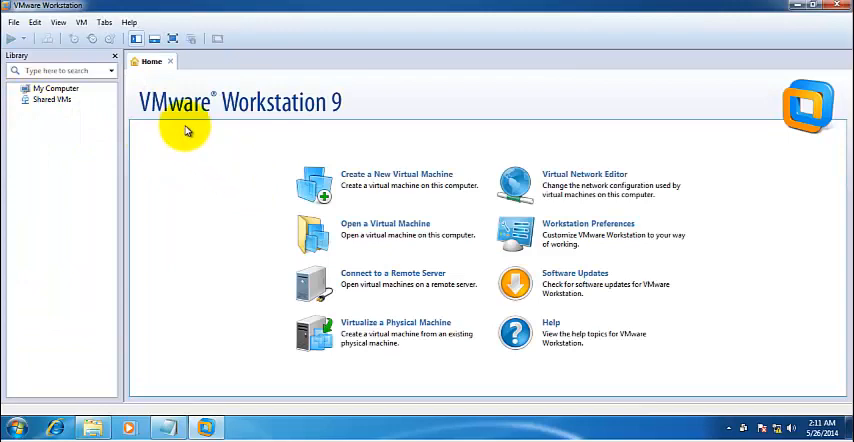
mouse_move(432, 25)
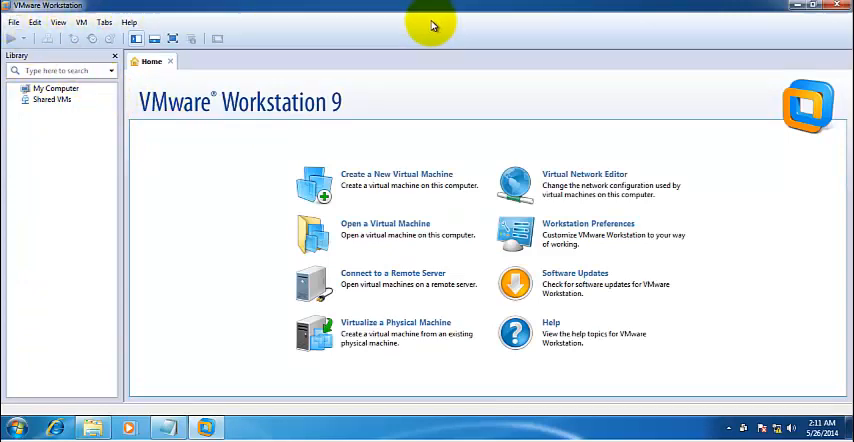
mouse_move(694, 398)
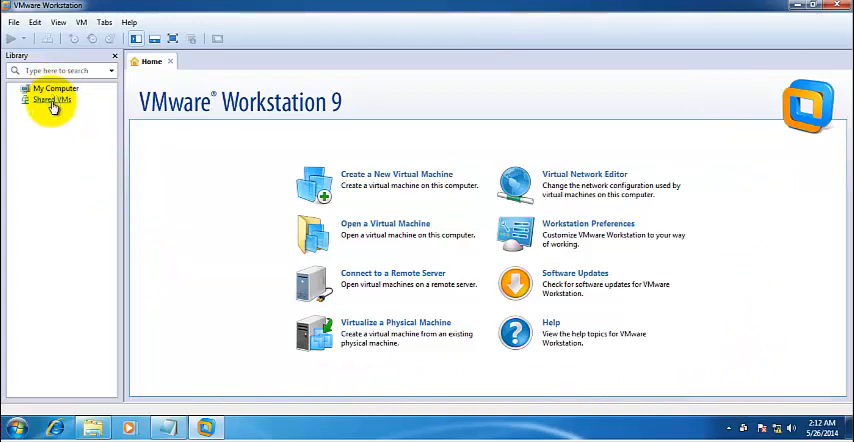
mouse_move(98, 187)
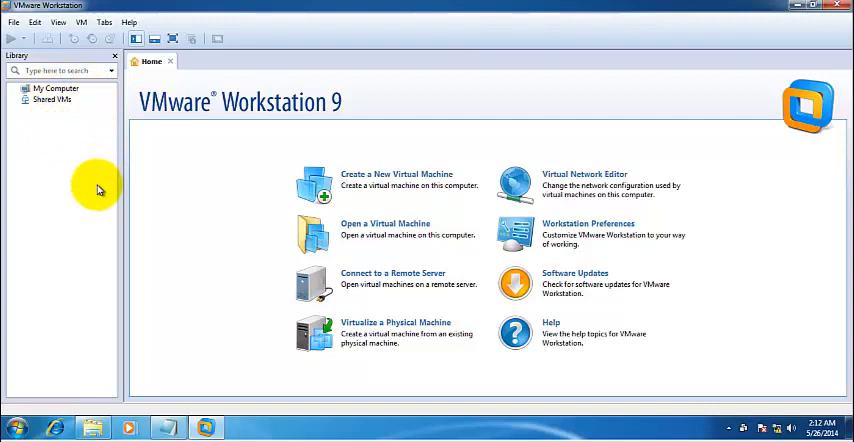
mouse_move(237, 105)
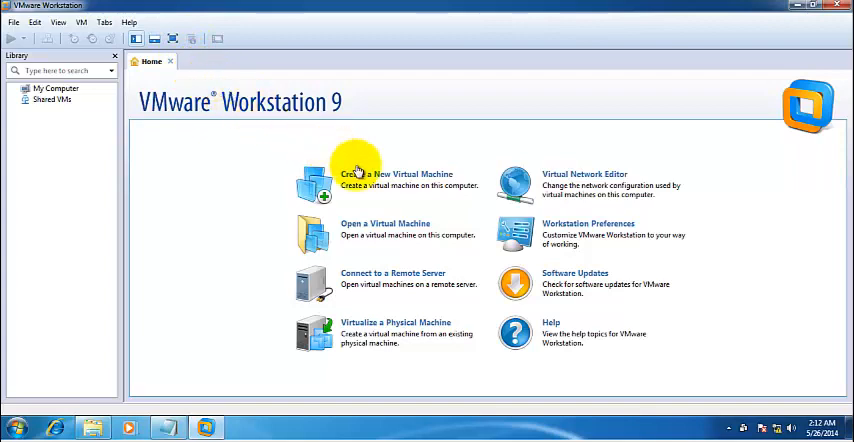
mouse_move(407, 192)
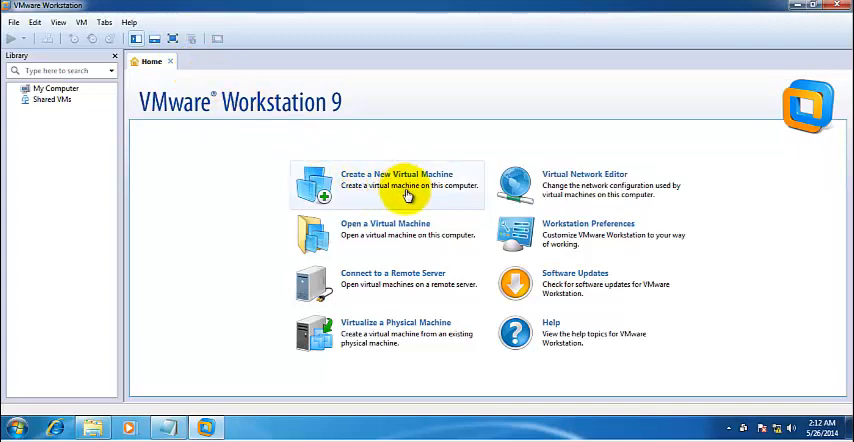
mouse_move(258, 147)
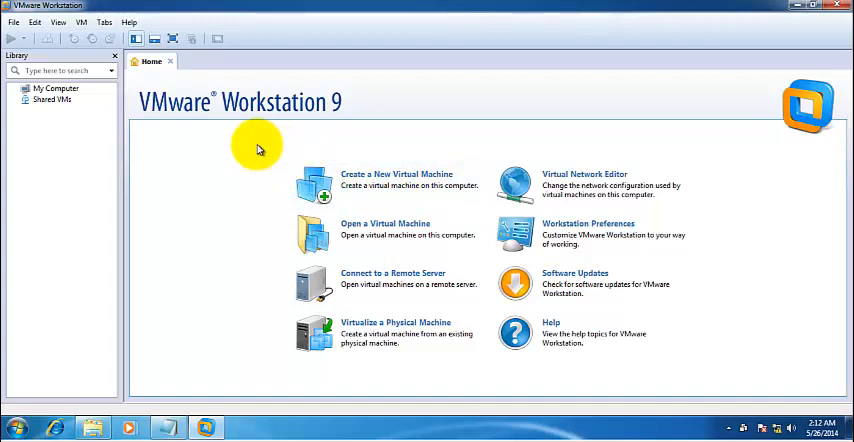
mouse_move(340, 125)
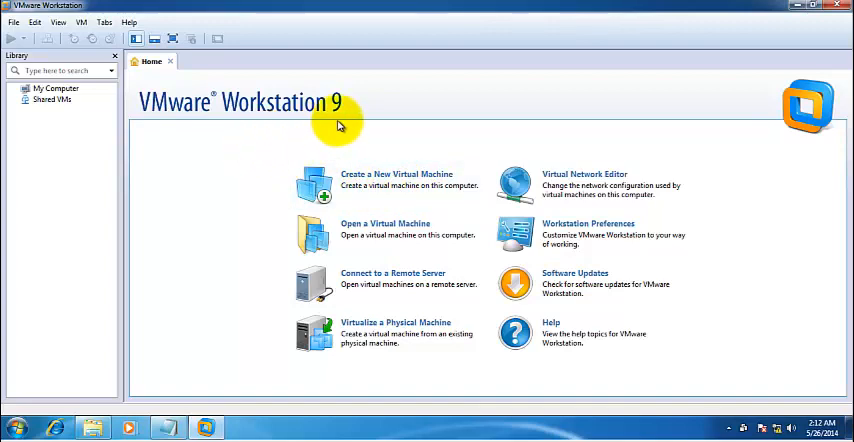
mouse_move(349, 141)
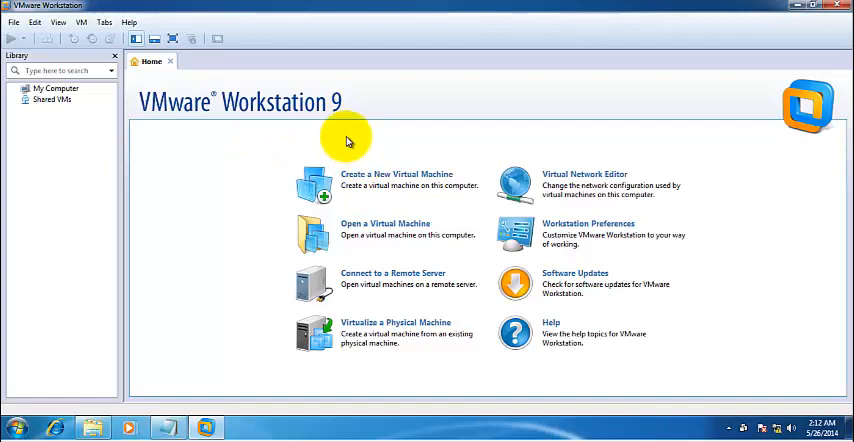
mouse_move(390, 200)
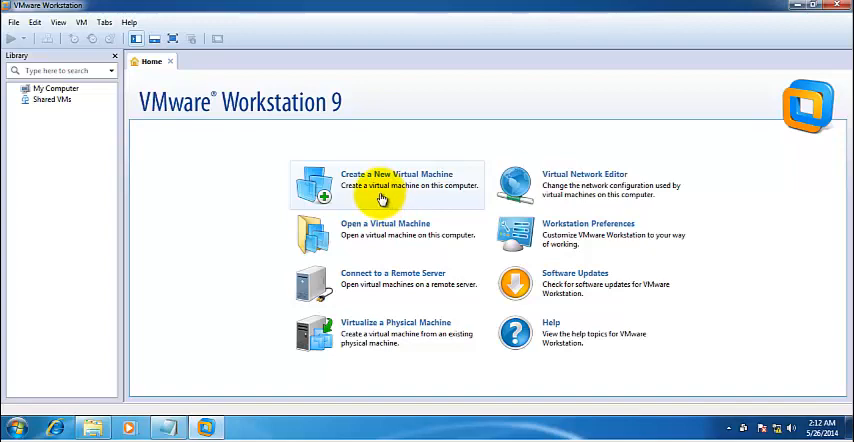
mouse_move(388, 205)
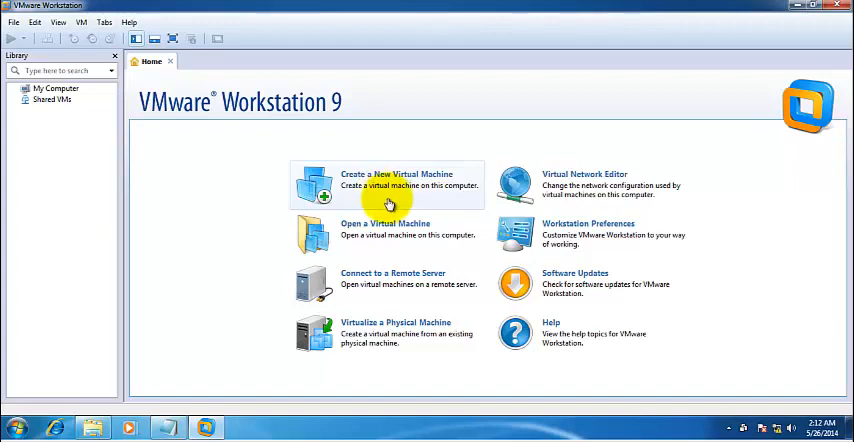
mouse_move(402, 207)
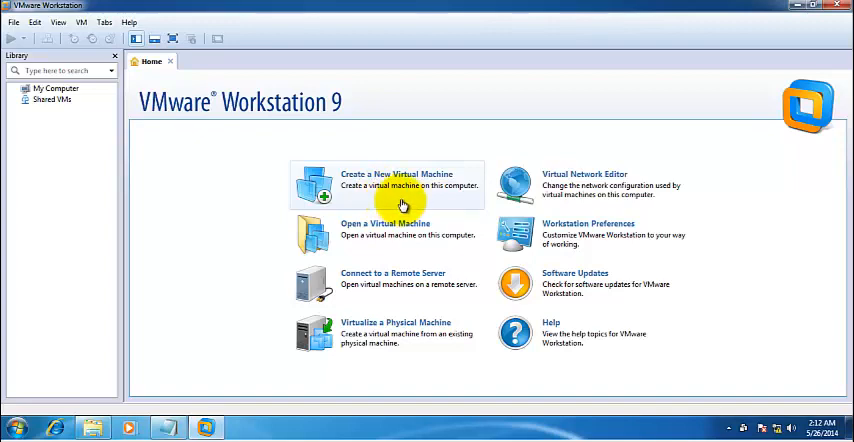
mouse_move(480, 251)
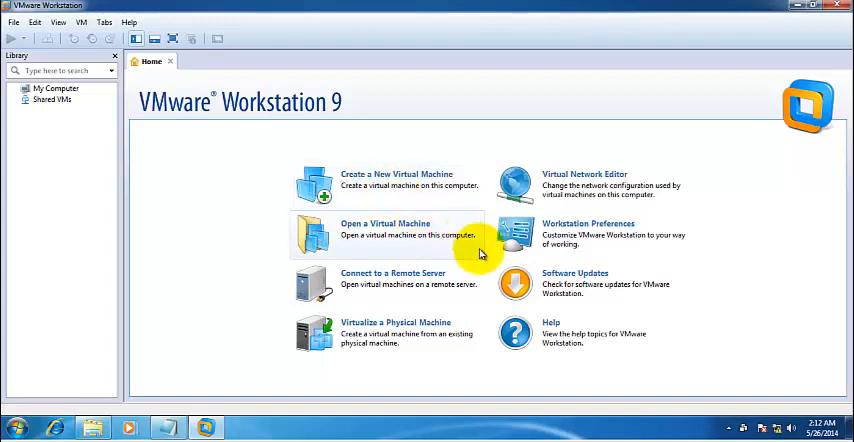